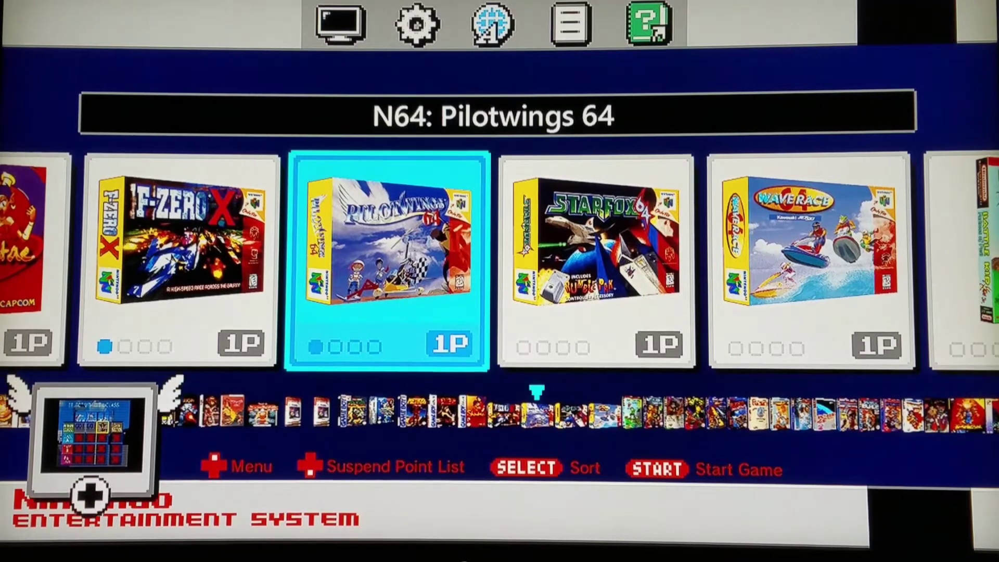
- Open the console's Options settings from the gear icon on the game carousel
{"action": "left_click", "coordinate": [416, 25]}
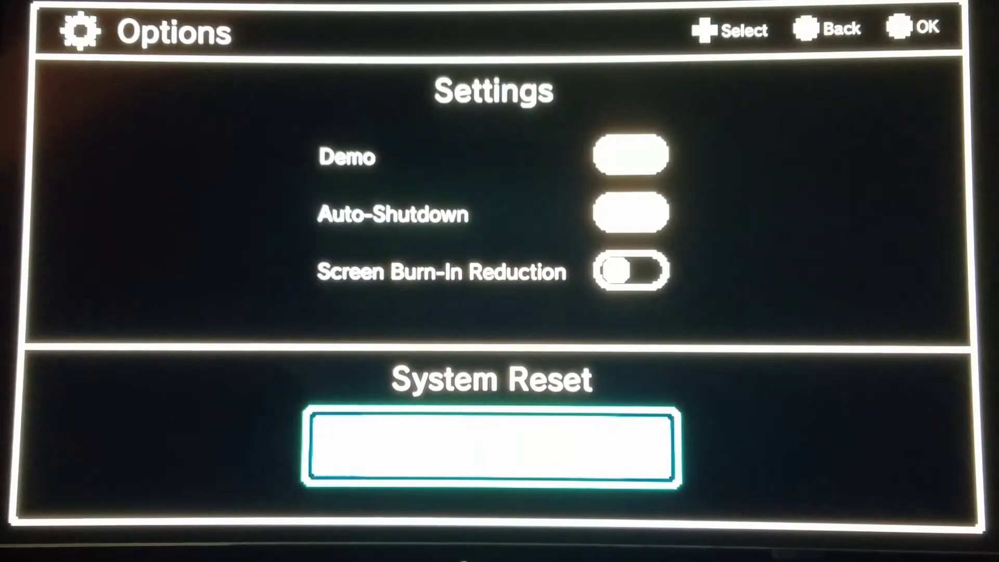
{"action": "left_click", "coordinate": [490, 444]}
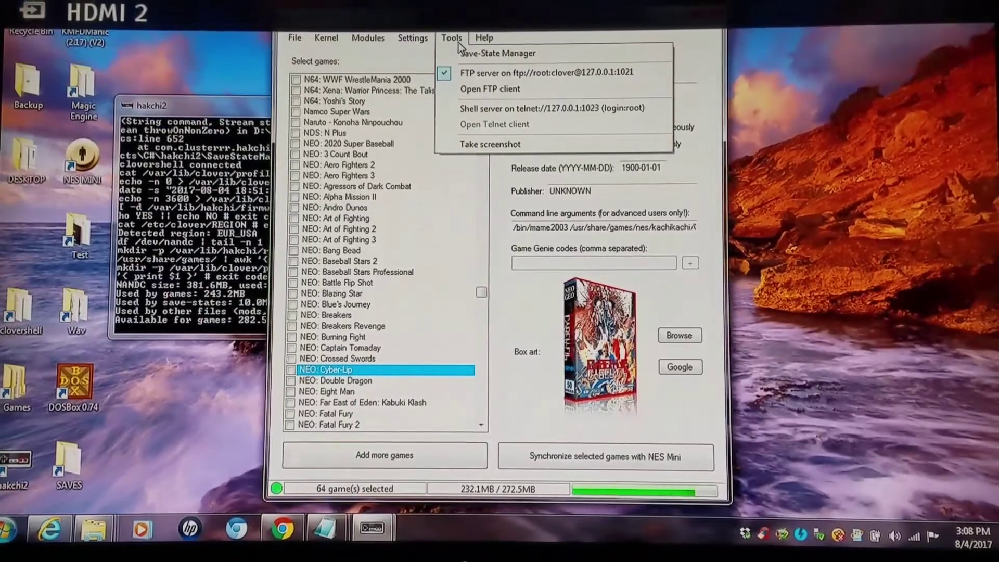
- Open hakchi2's Save-State Manager and let the save-state list load
{"action": "left_click", "coordinate": [499, 53]}
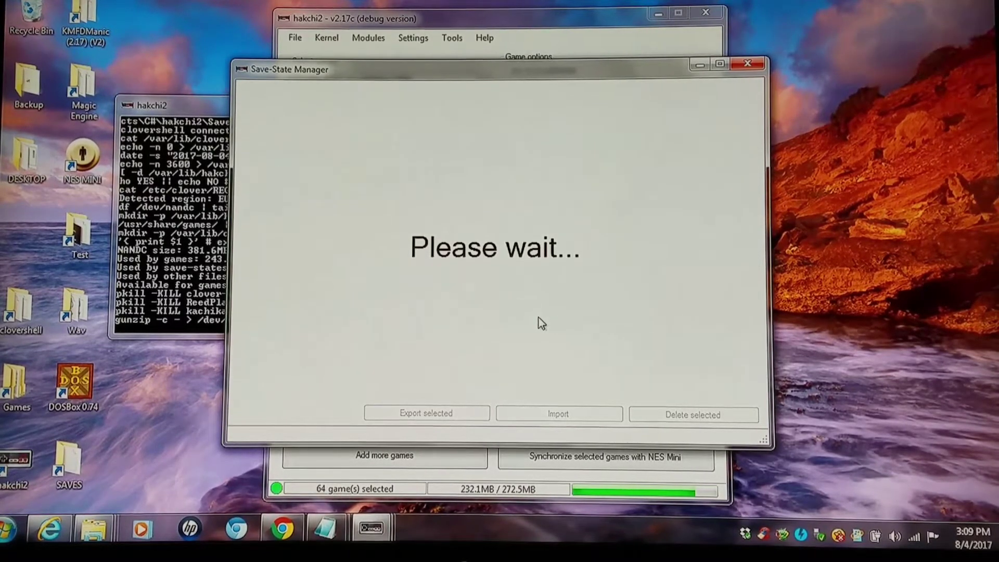
{"action": "mouse_move", "coordinate": [605, 252]}
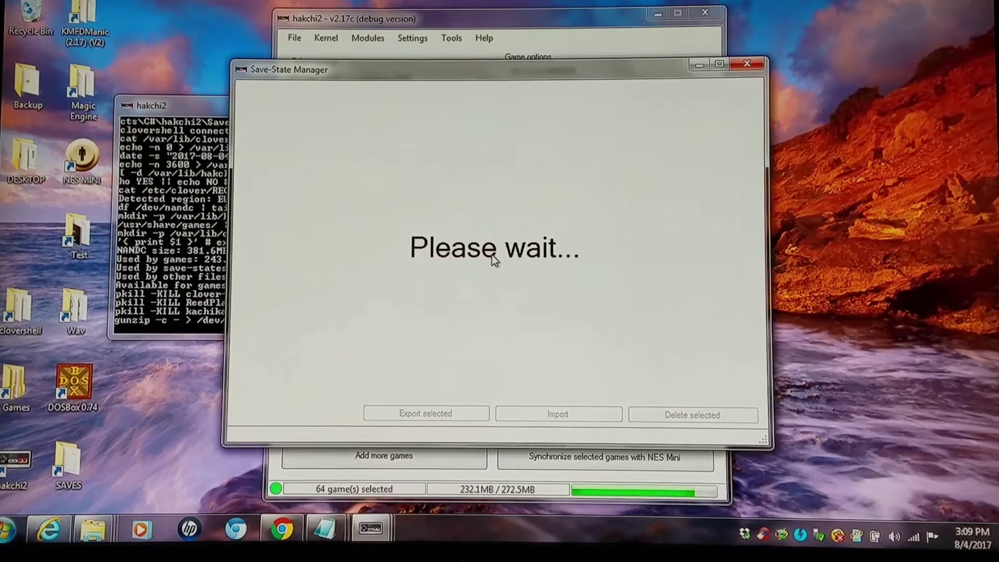
{"action": "mouse_move", "coordinate": [528, 268]}
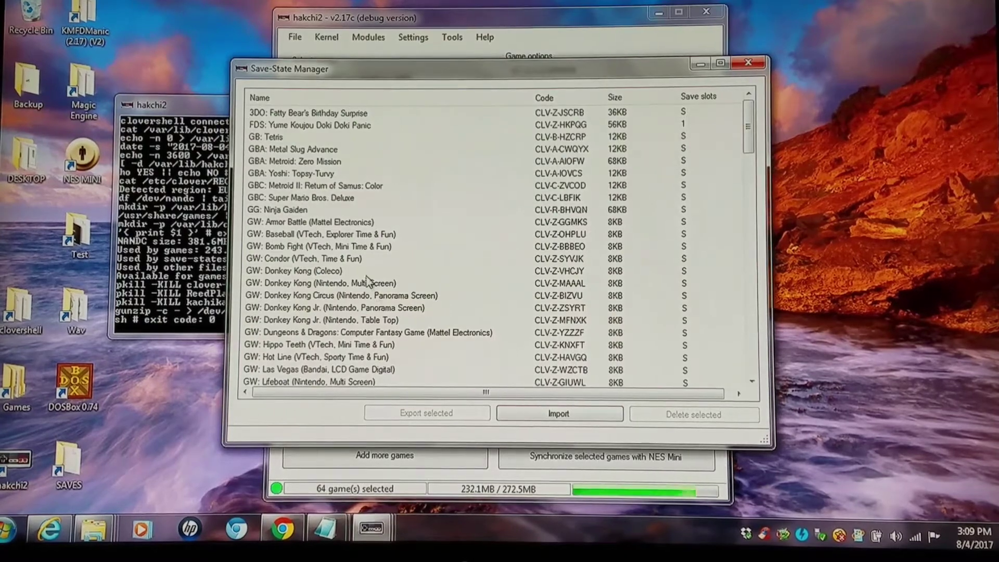
{"action": "left_click", "coordinate": [310, 125]}
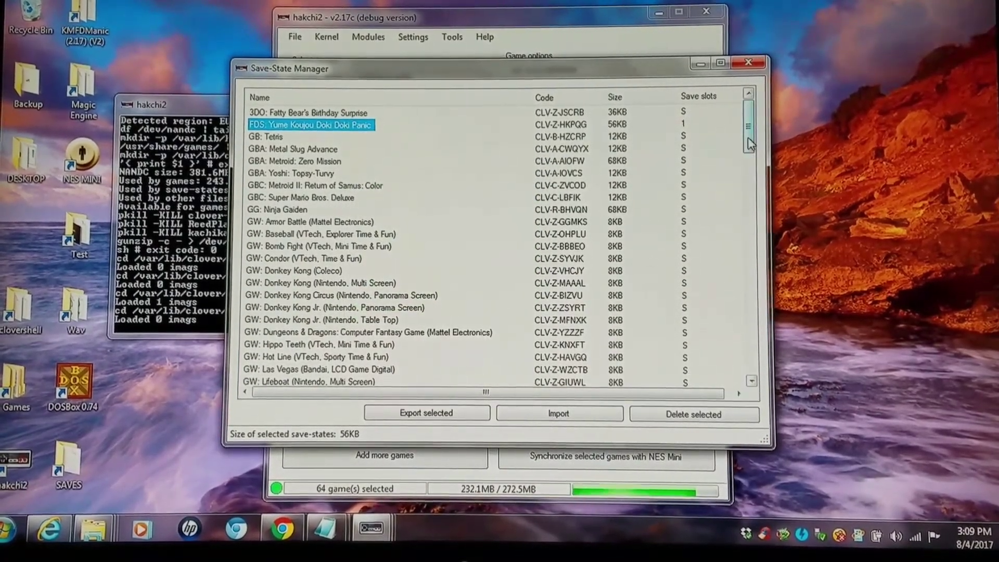
{"action": "scroll", "scroll_direction": "down", "scroll_amount": 3}
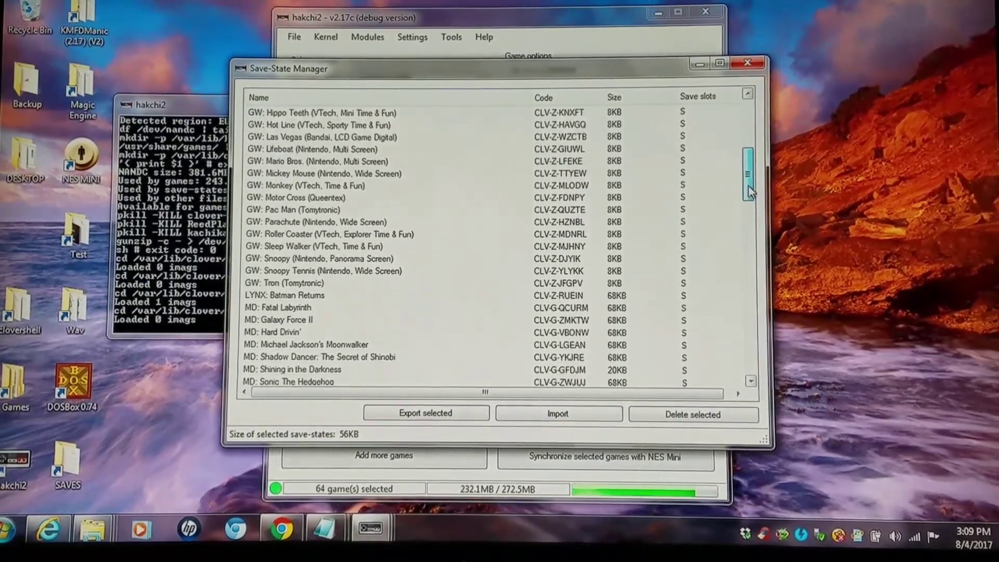
{"action": "scroll", "scroll_direction": "down", "scroll_amount": 3}
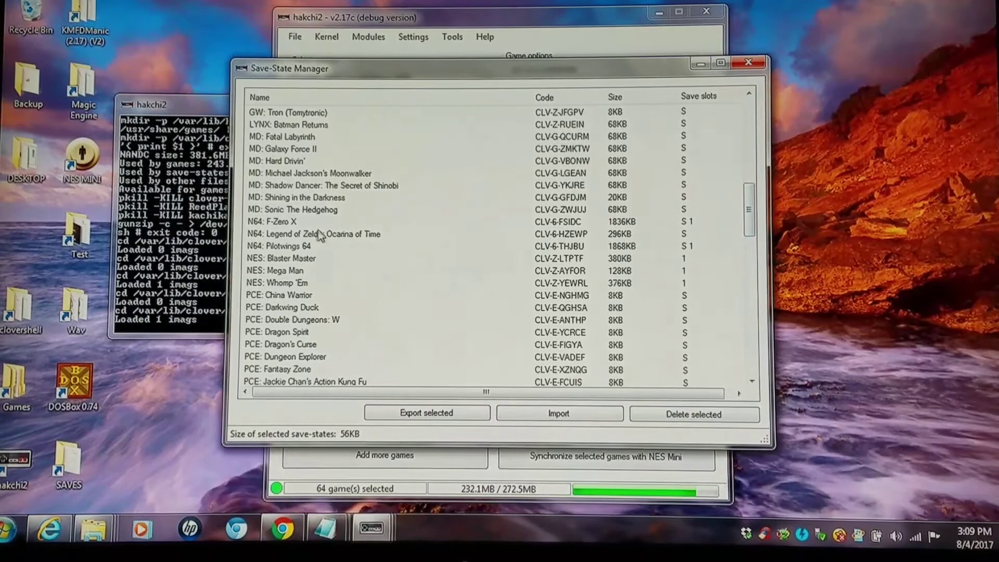
{"action": "left_click", "coordinate": [313, 234]}
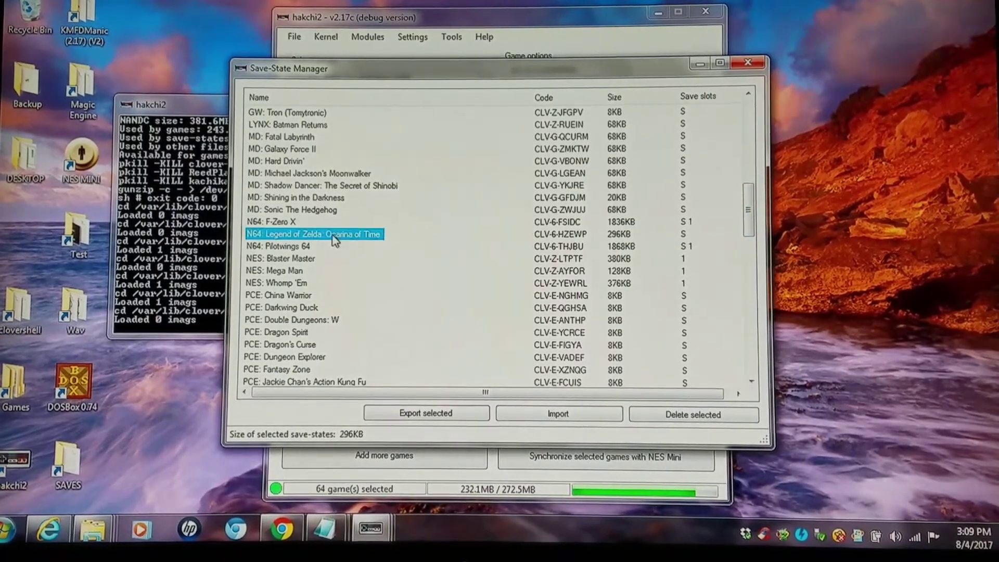
{"action": "mouse_move", "coordinate": [372, 249]}
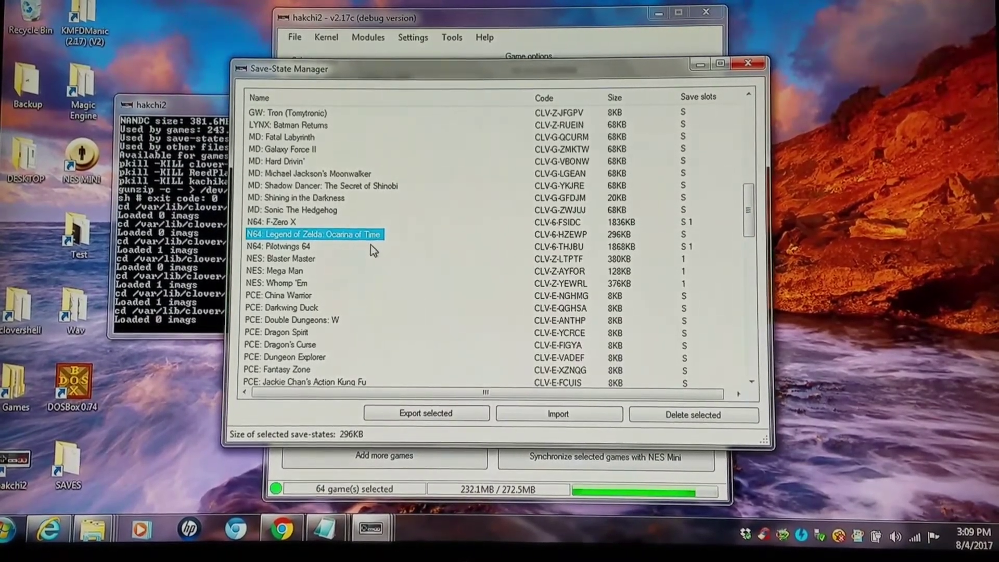
{"action": "mouse_move", "coordinate": [312, 248]}
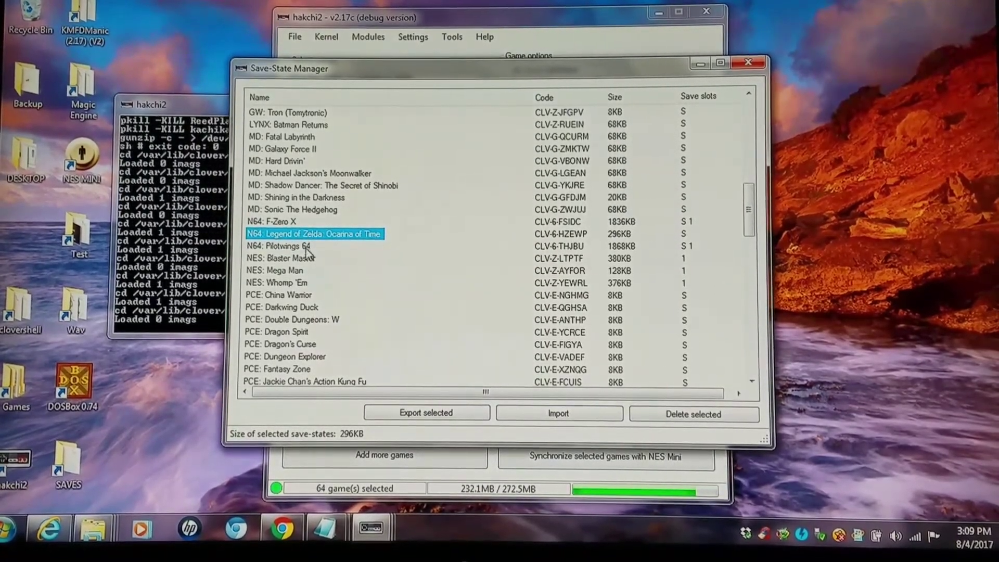
{"action": "left_click", "coordinate": [277, 245]}
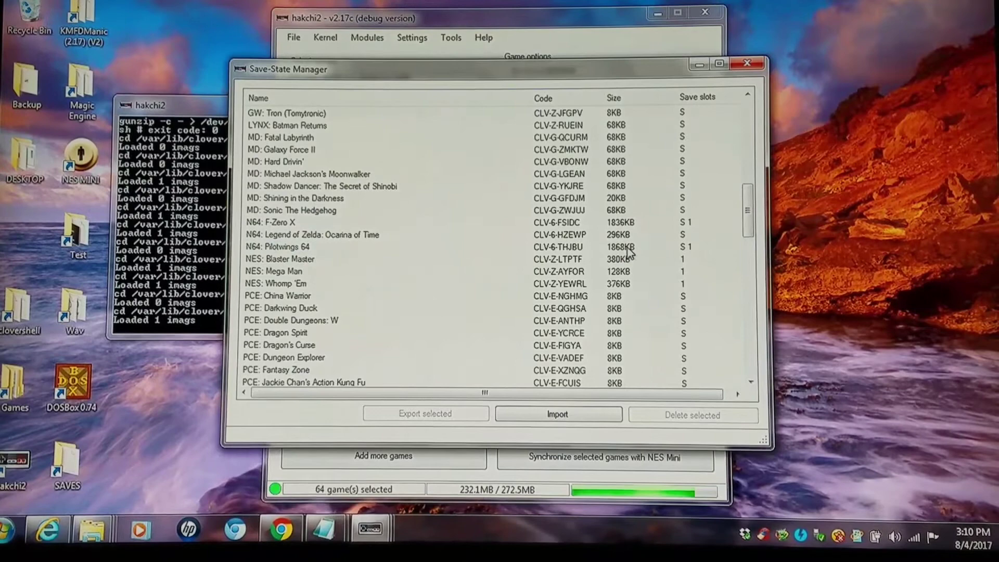
{"action": "mouse_move", "coordinate": [423, 249]}
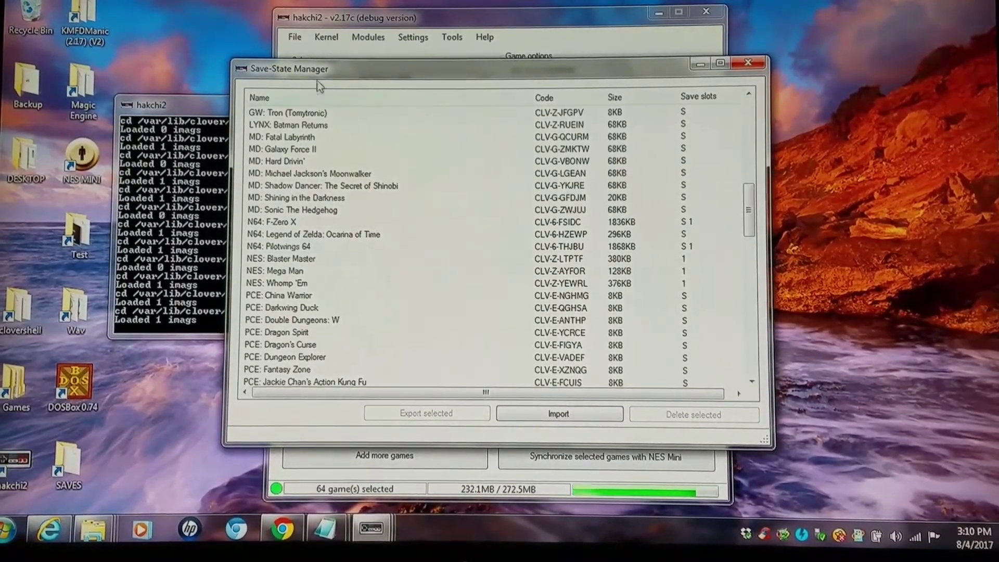
{"action": "mouse_move", "coordinate": [336, 304]}
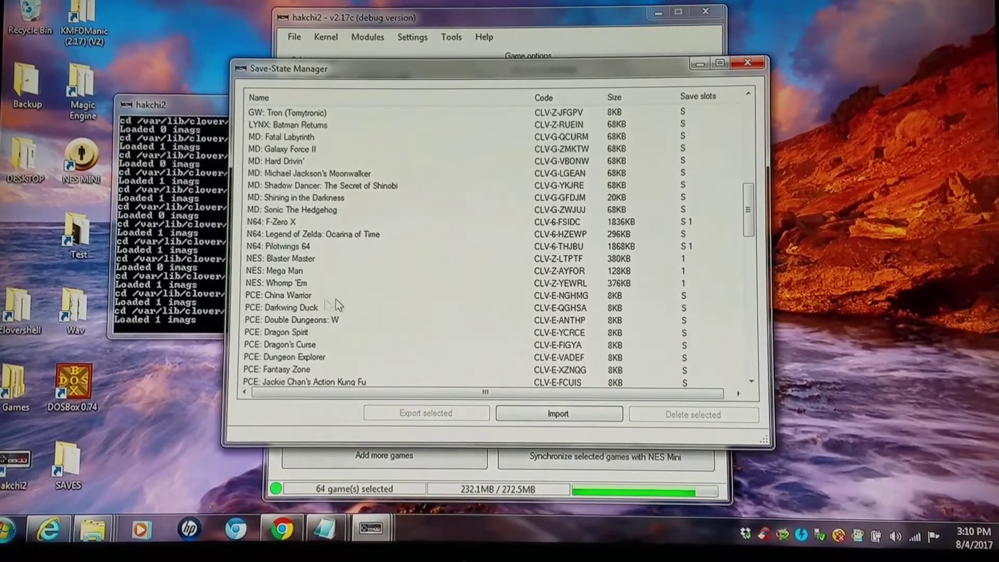
{"action": "mouse_move", "coordinate": [331, 242]}
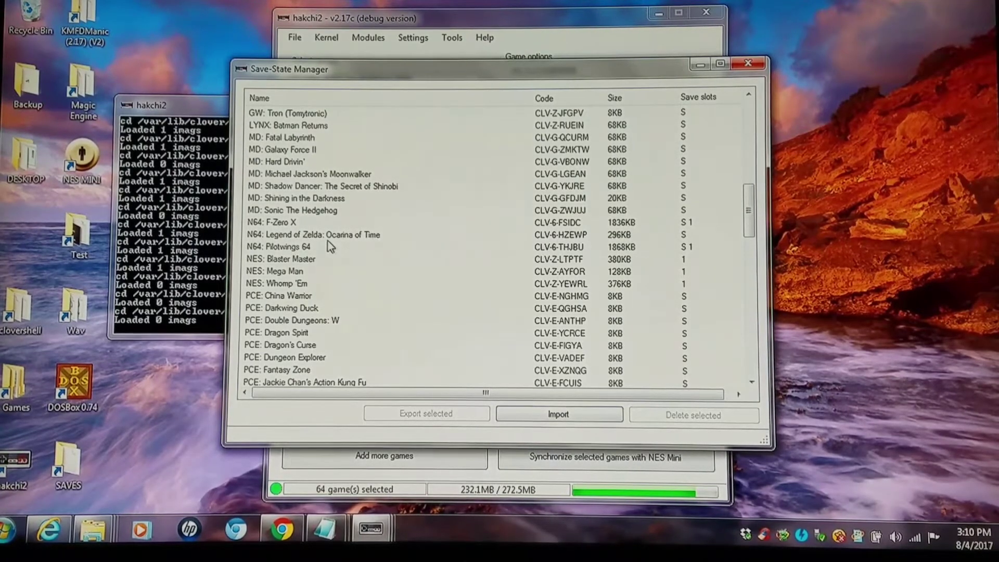
{"action": "mouse_move", "coordinate": [418, 263]}
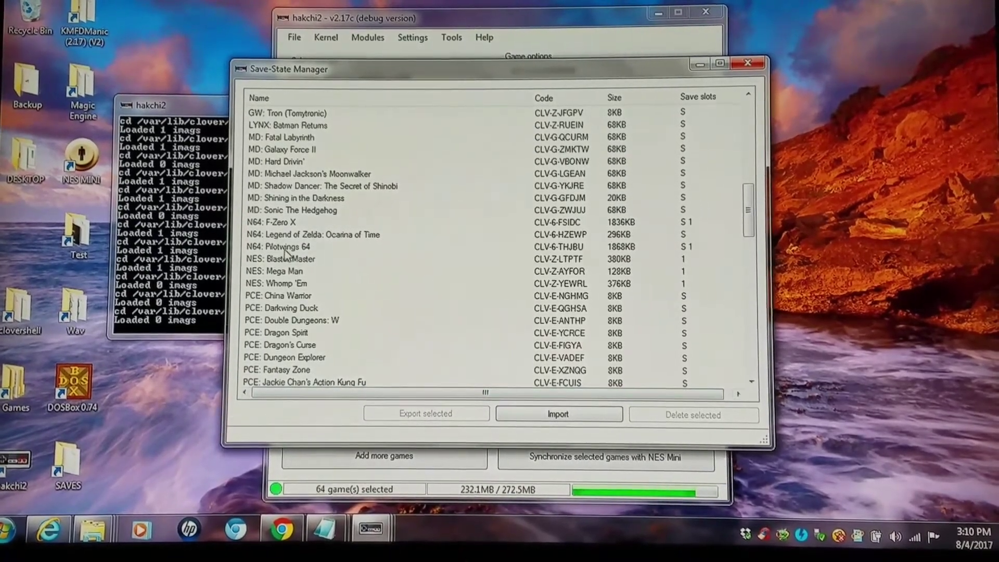
- Delete the Pilotwings 64 save-state, then delete the batch of selected save-states, confirming each
{"action": "left_click", "coordinate": [278, 246]}
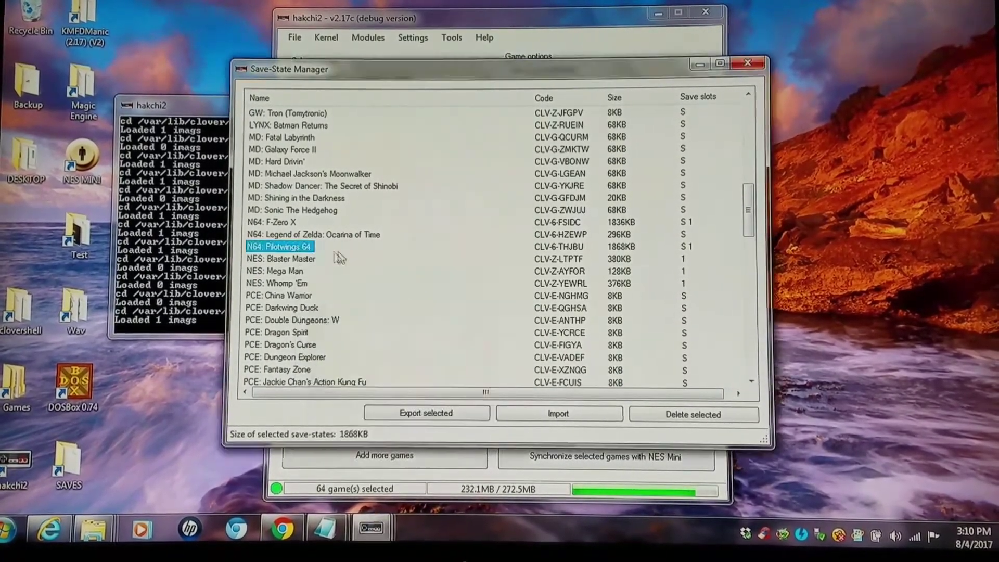
{"action": "left_click", "coordinate": [693, 415]}
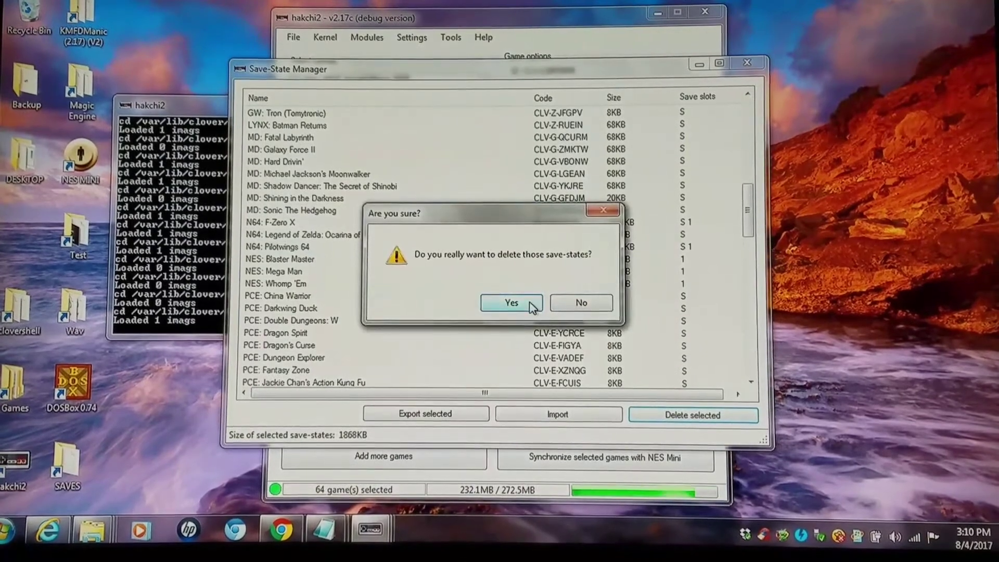
{"action": "left_click", "coordinate": [510, 301]}
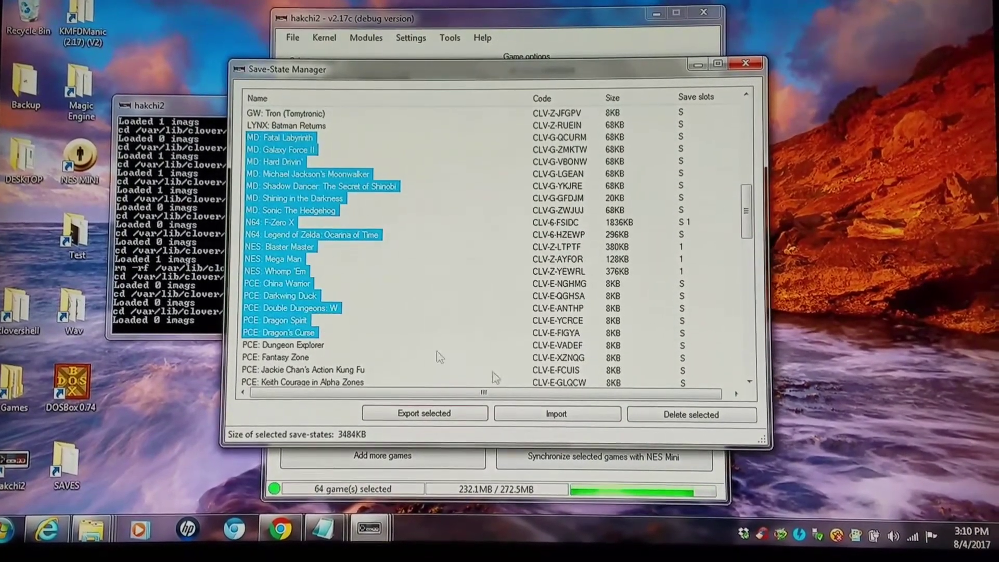
{"action": "left_click", "coordinate": [692, 415]}
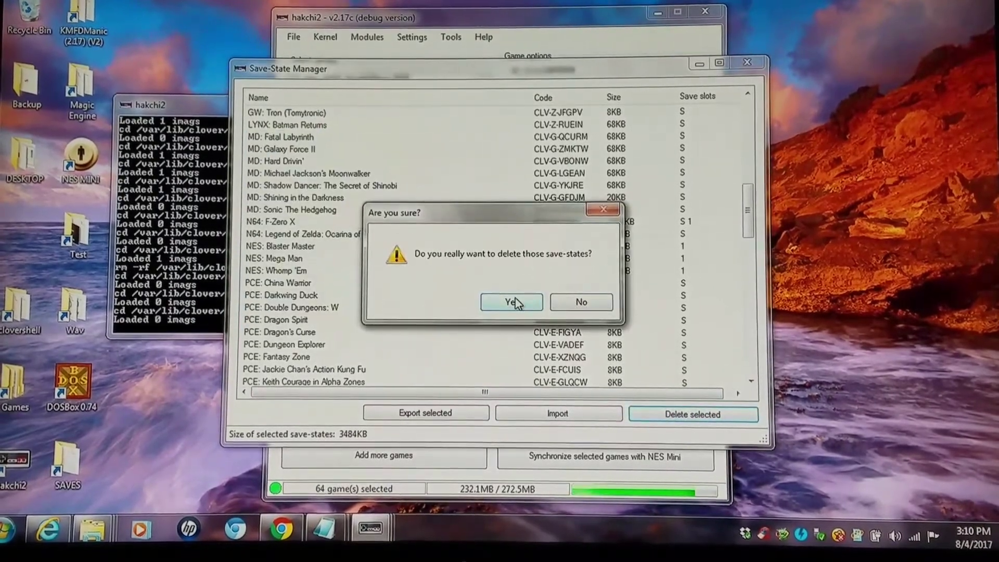
{"action": "left_click", "coordinate": [510, 302]}
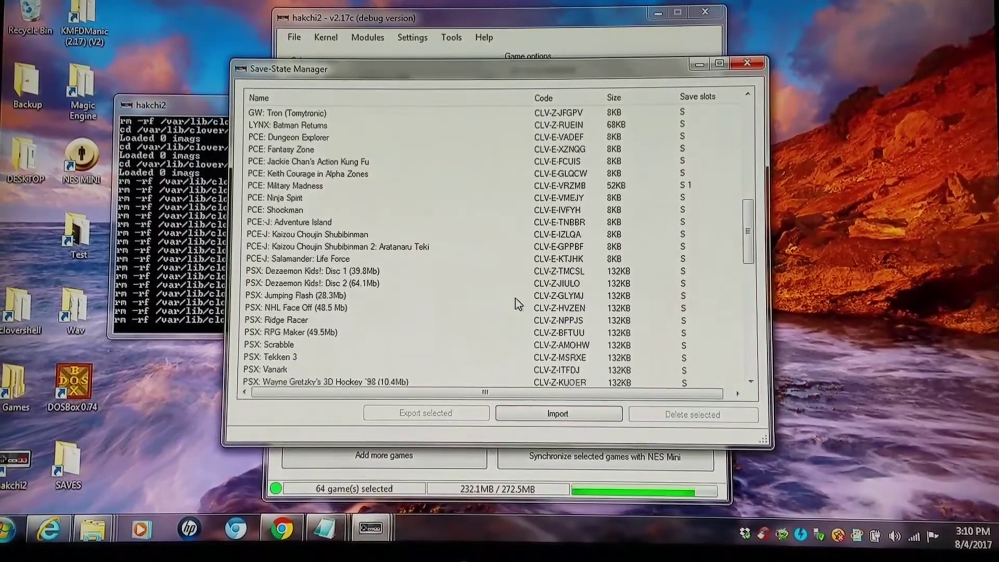
{"action": "mouse_move", "coordinate": [544, 251]}
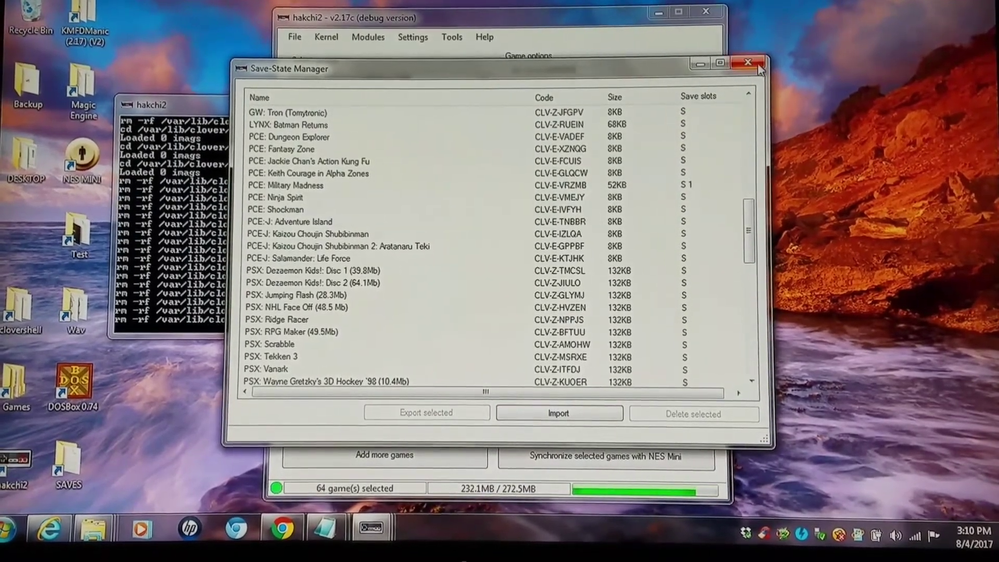
{"action": "mouse_move", "coordinate": [759, 69]}
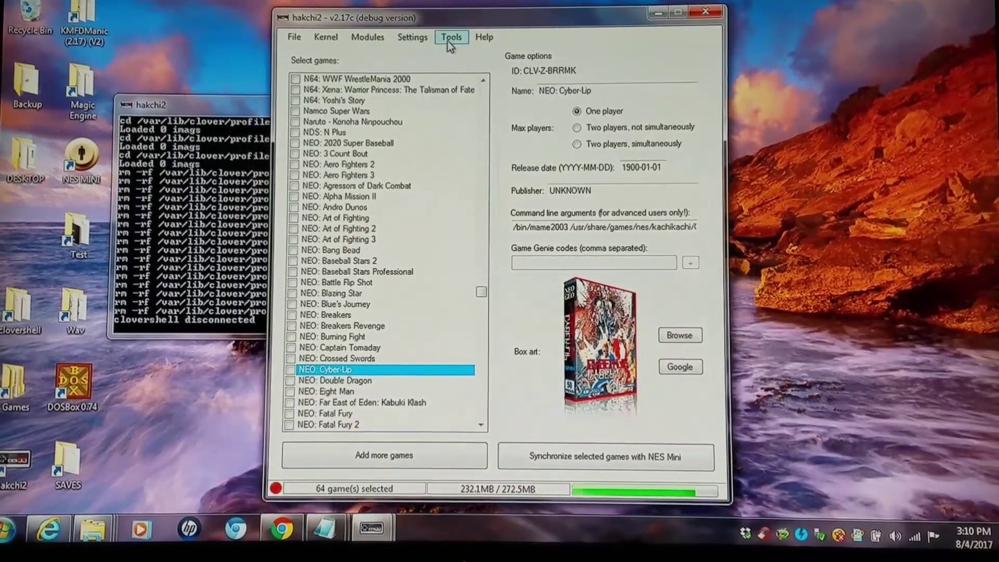
- Use the Tools menu to bring up the FTP notes with the console's login and folder paths
{"action": "left_click", "coordinate": [450, 36]}
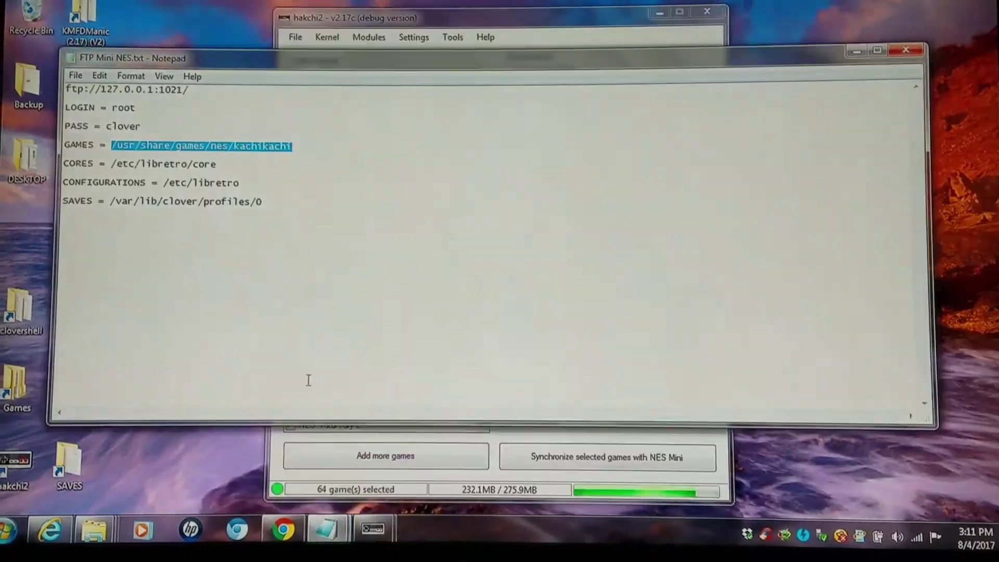
{"action": "left_click", "coordinate": [8, 530]}
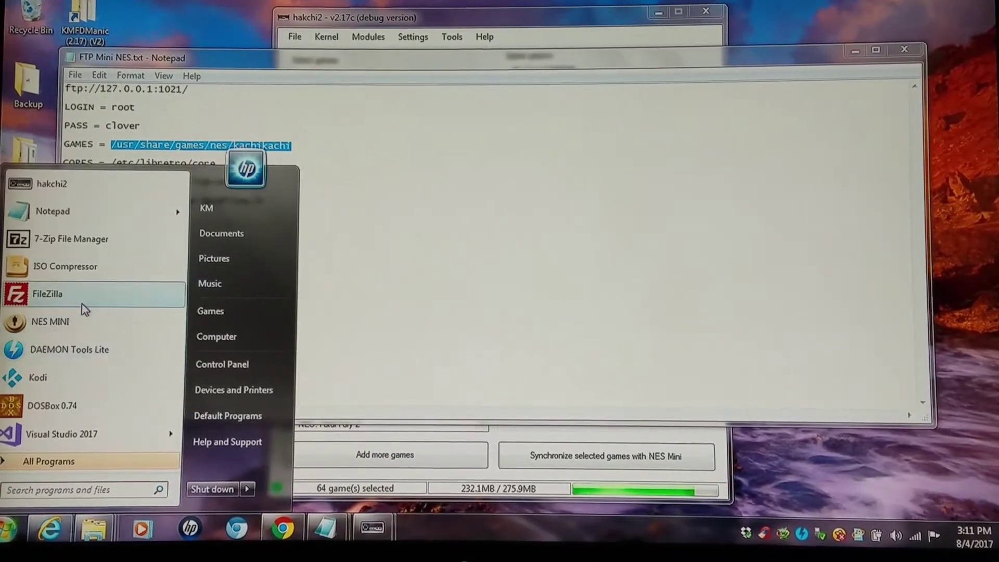
{"action": "left_click", "coordinate": [47, 293]}
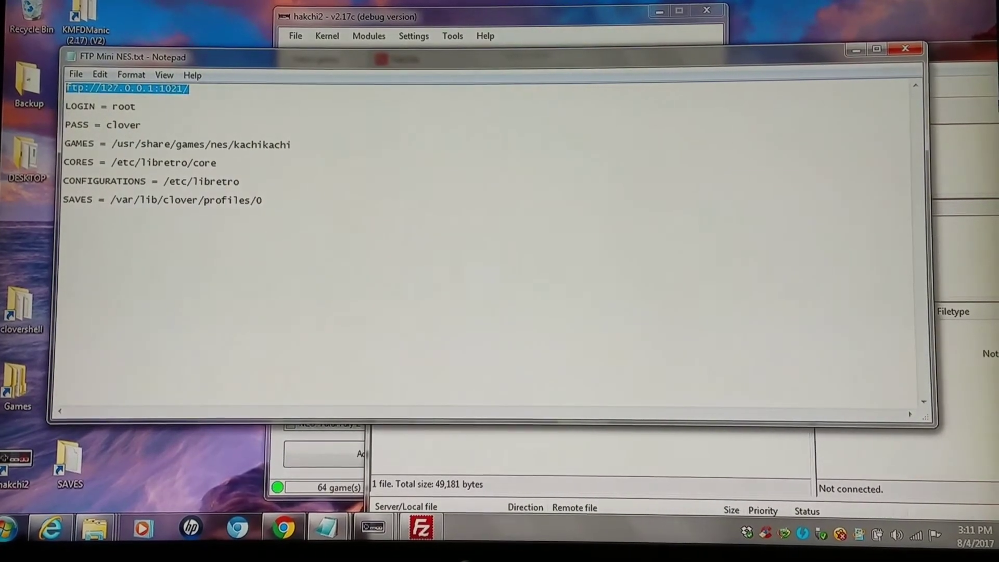
{"action": "left_click", "coordinate": [419, 527]}
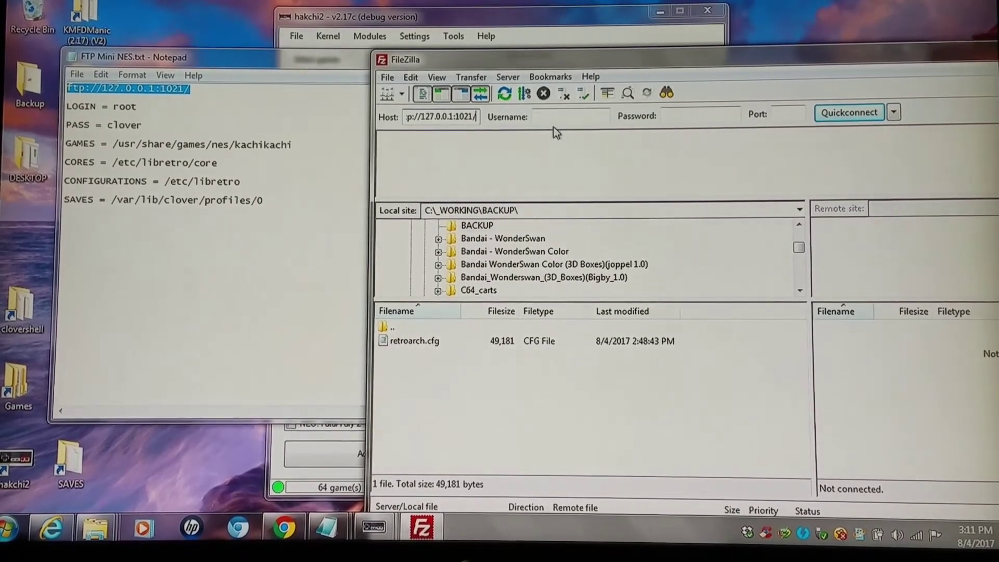
{"action": "type", "text": "root"}
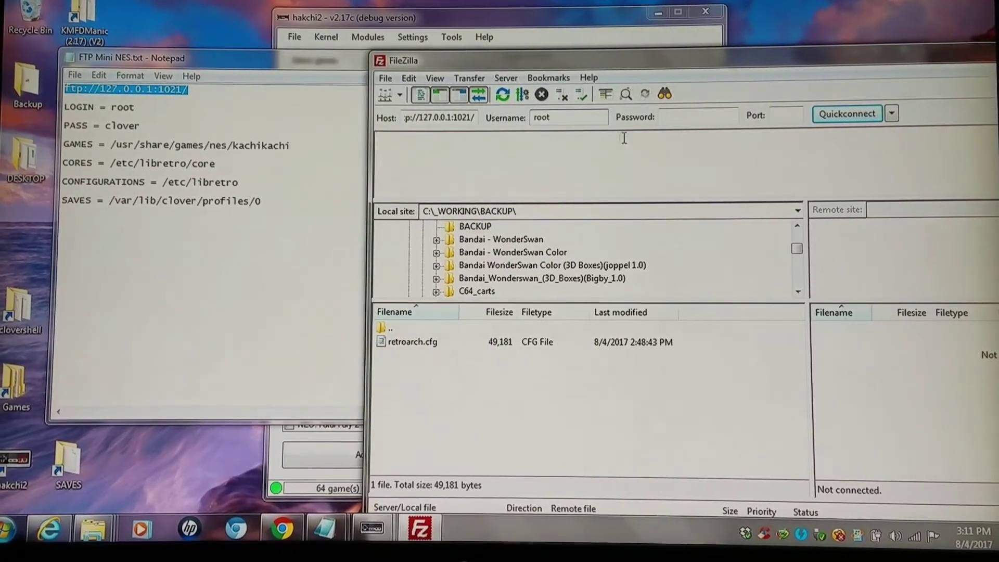
{"action": "left_click", "coordinate": [694, 116]}
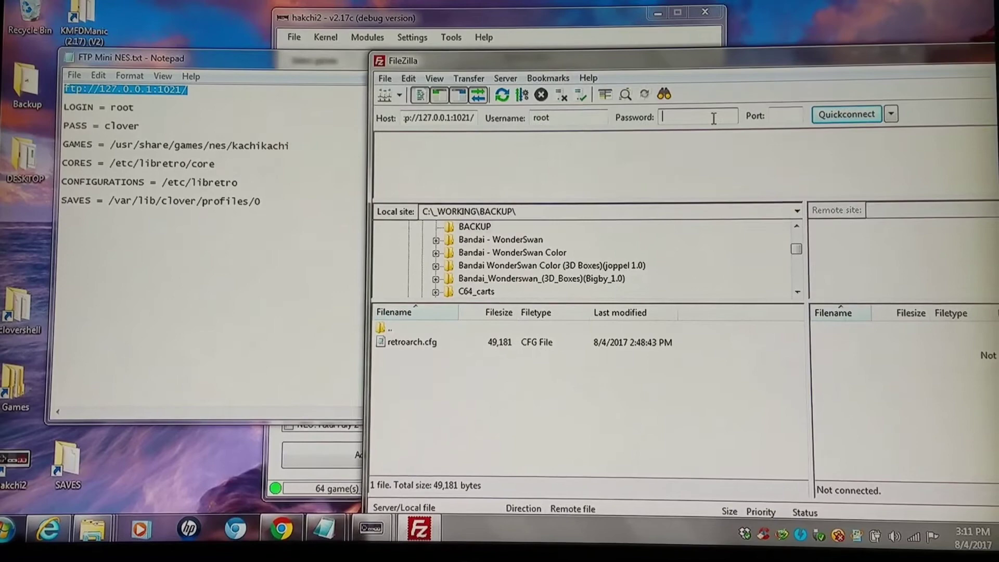
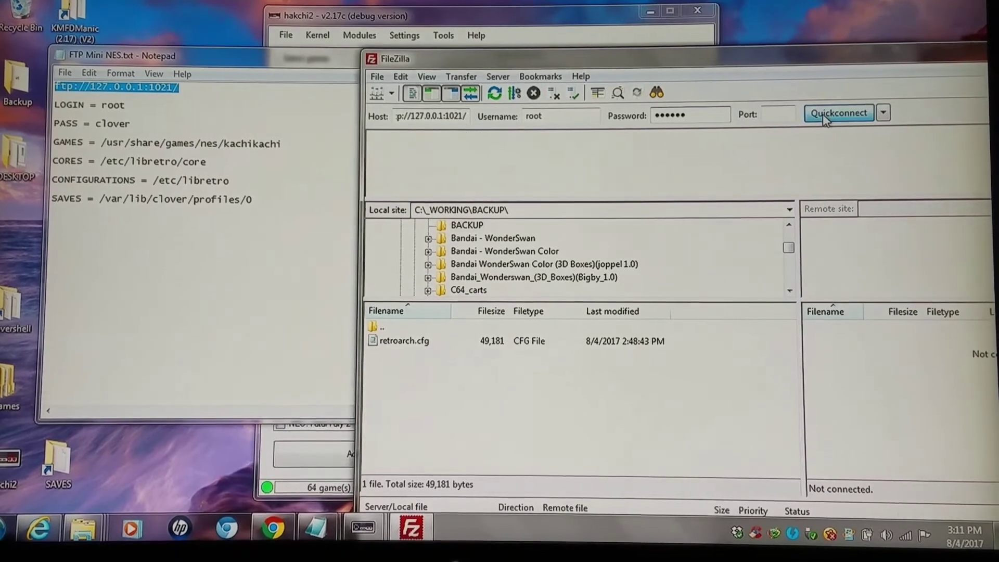
- Quickconnect to the console's FTP root, then select the SAVES path in the notes
{"action": "left_click", "coordinate": [838, 112]}
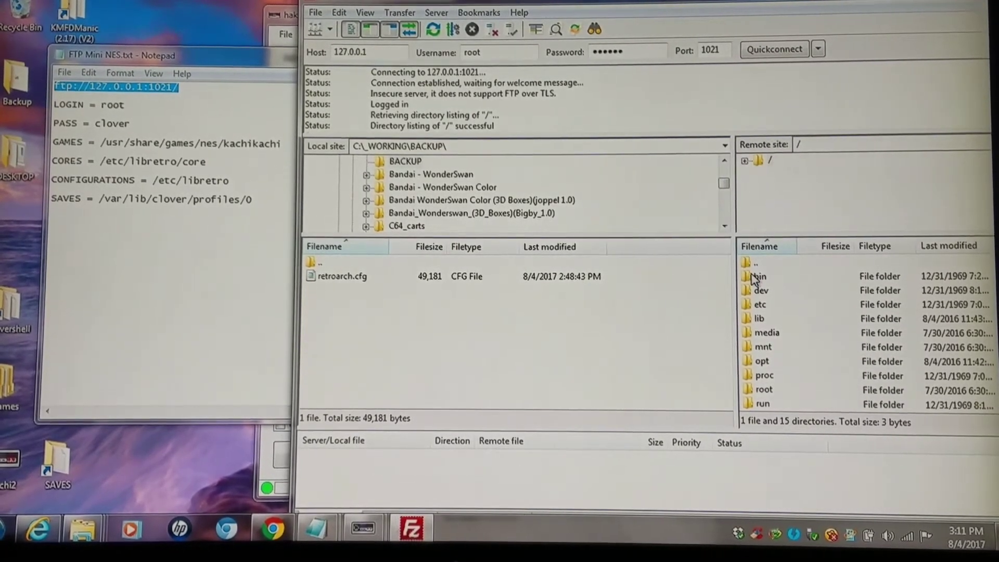
{"action": "mouse_move", "coordinate": [3, 258]}
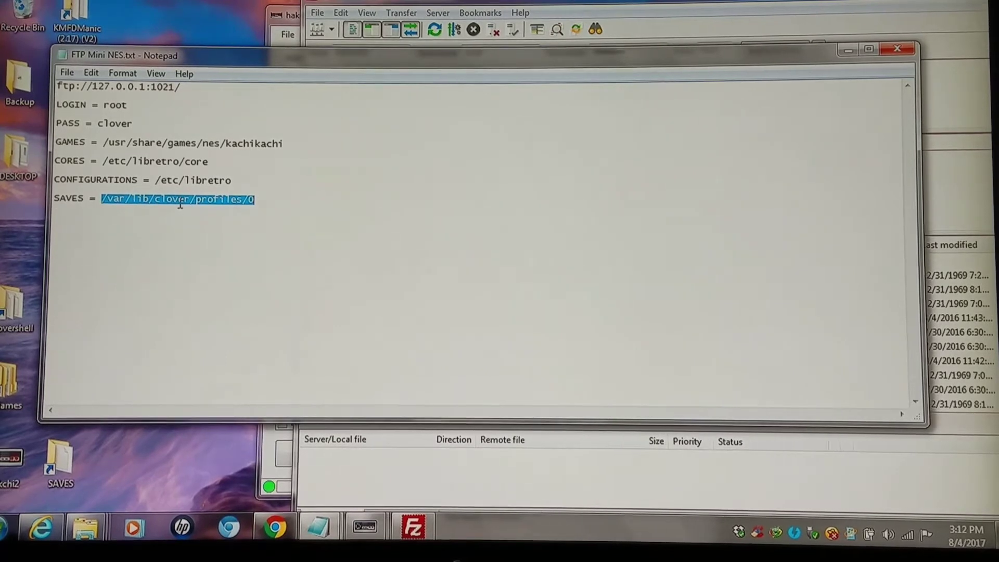
{"action": "right_click", "coordinate": [178, 199]}
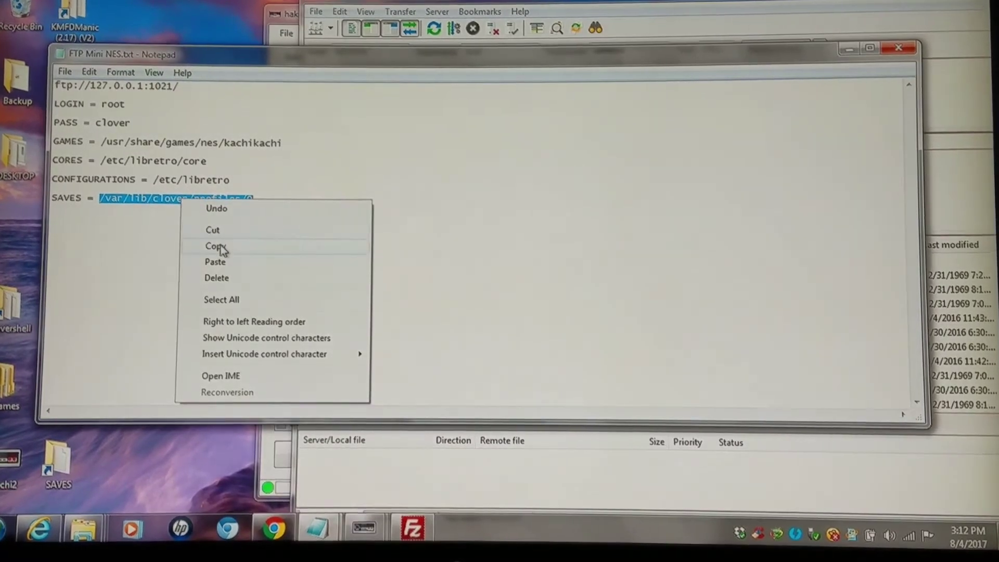
- Copy the saves path into Remote site to open /var/lib/clover/profiles/0, then select the CONFIGURATIONS path
{"action": "left_click", "coordinate": [214, 246]}
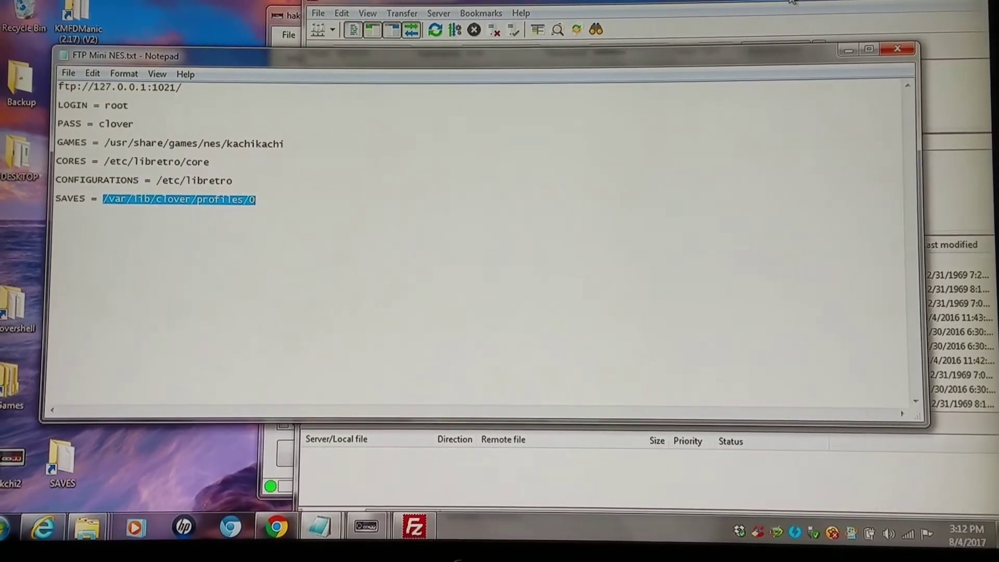
{"action": "left_click", "coordinate": [774, 48]}
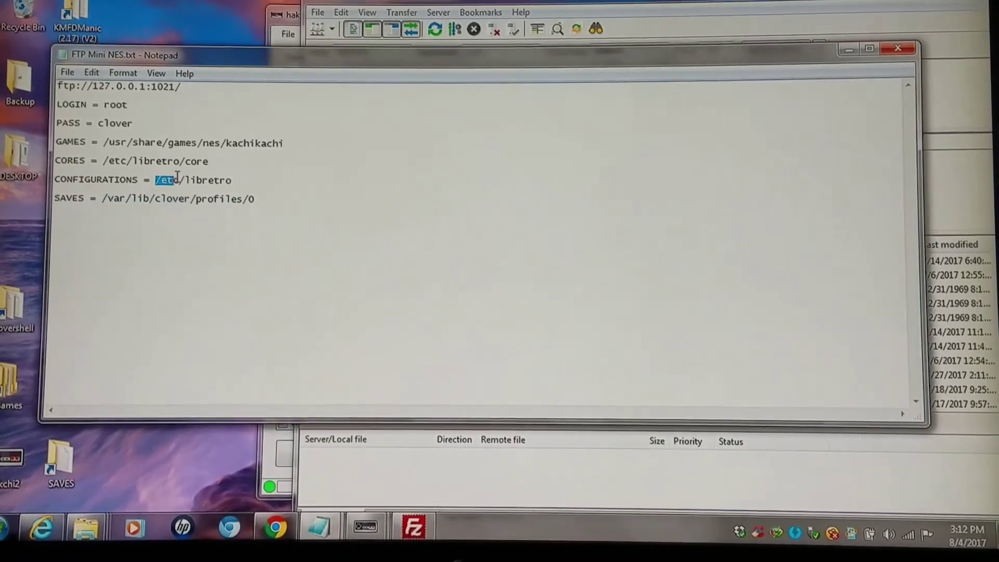
{"action": "right_click", "coordinate": [191, 180]}
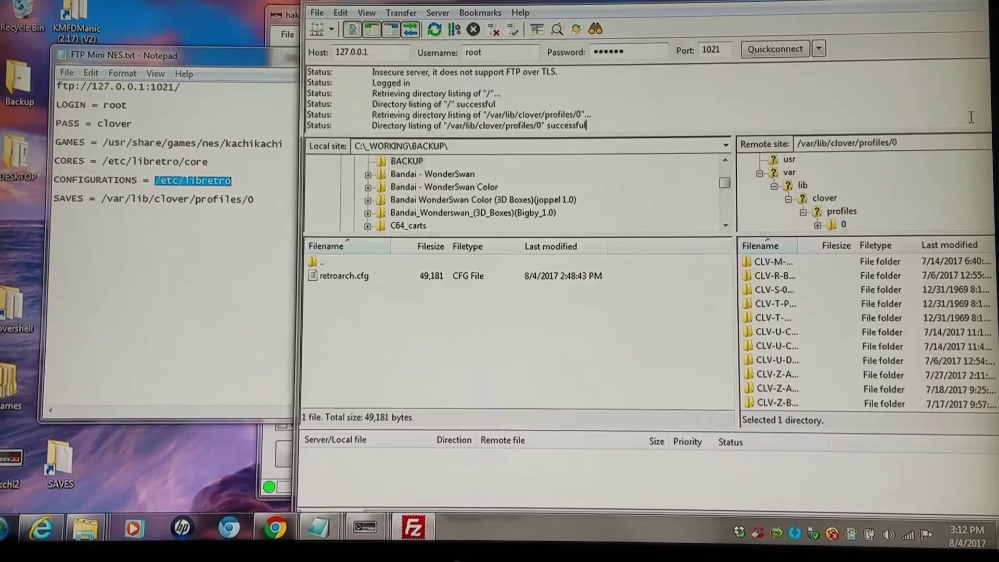
- Open /etc/libretro, download retroarch.cfg to C:\_WORKING\BACKUP, and upload it back overwriting the original
{"action": "right_click", "coordinate": [847, 140]}
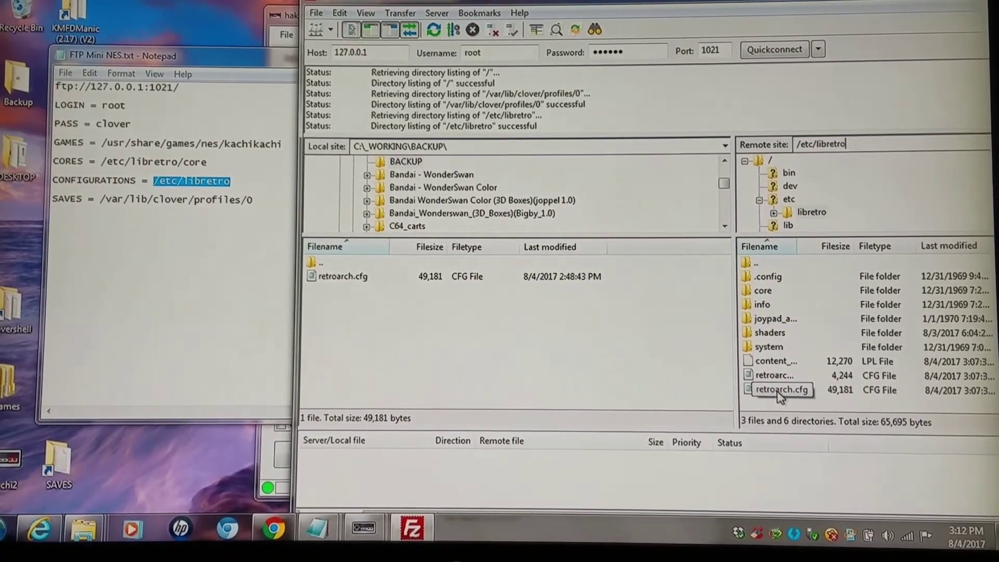
{"action": "left_click", "coordinate": [783, 389]}
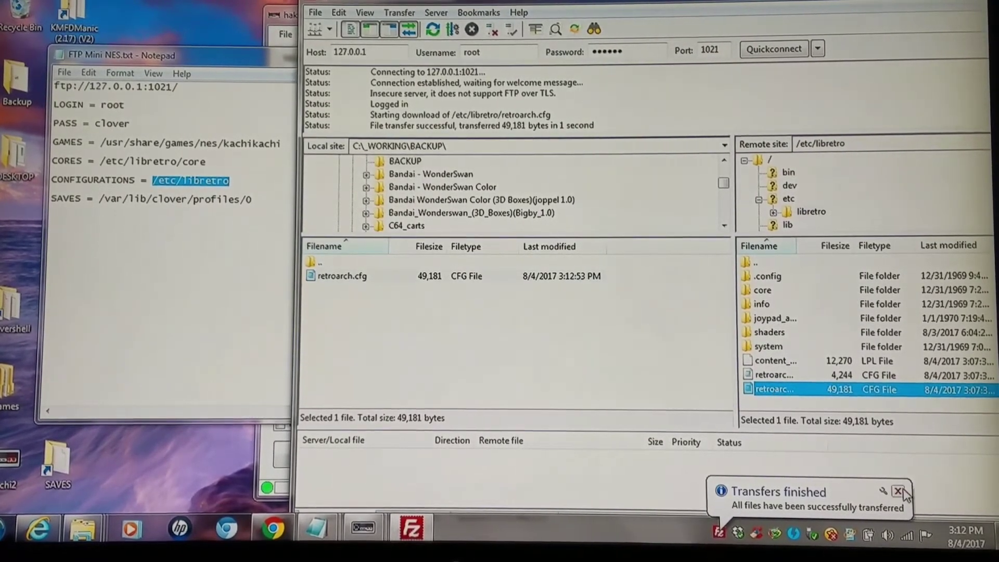
{"action": "double_click", "coordinate": [780, 389]}
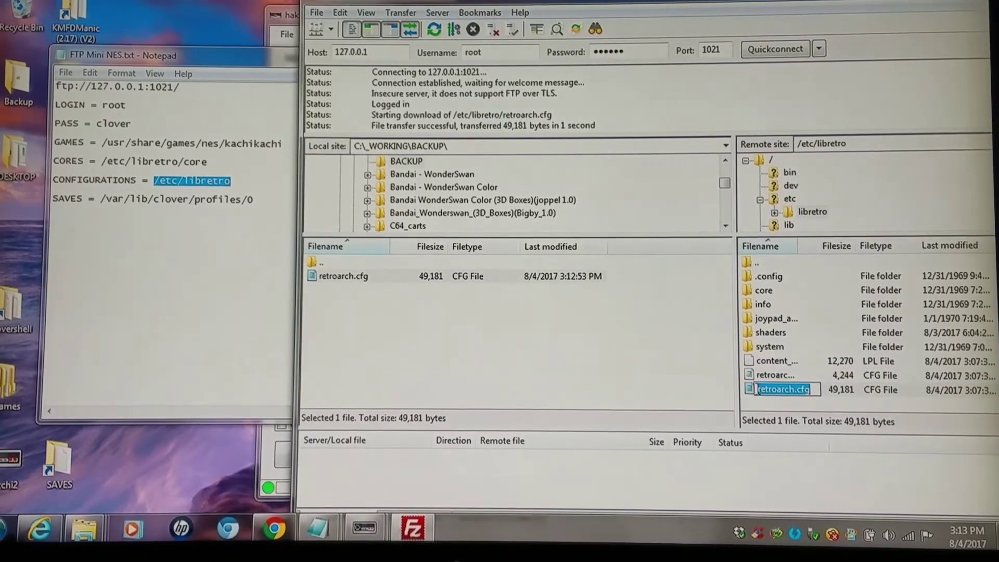
{"action": "left_click", "coordinate": [780, 389]}
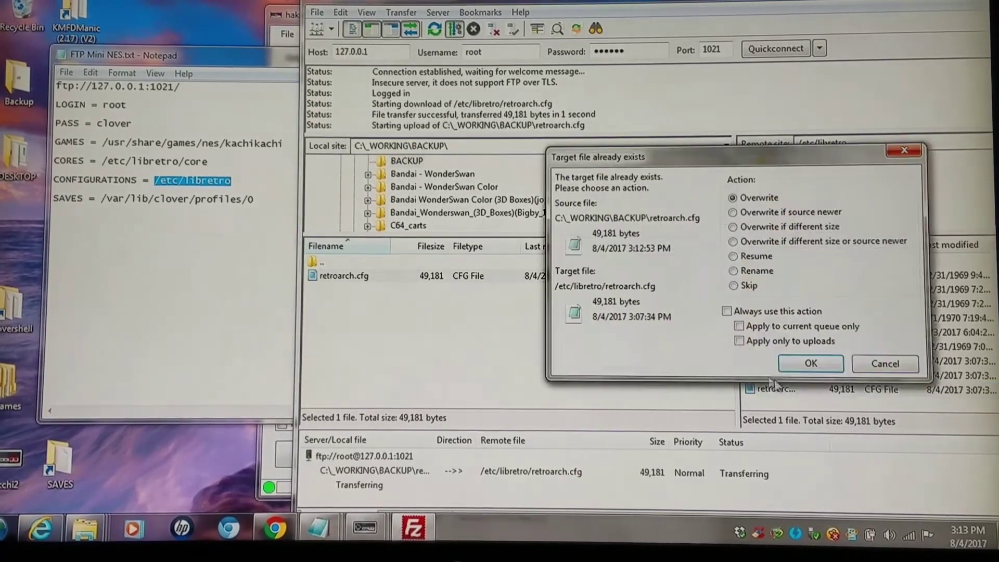
{"action": "left_click", "coordinate": [810, 364]}
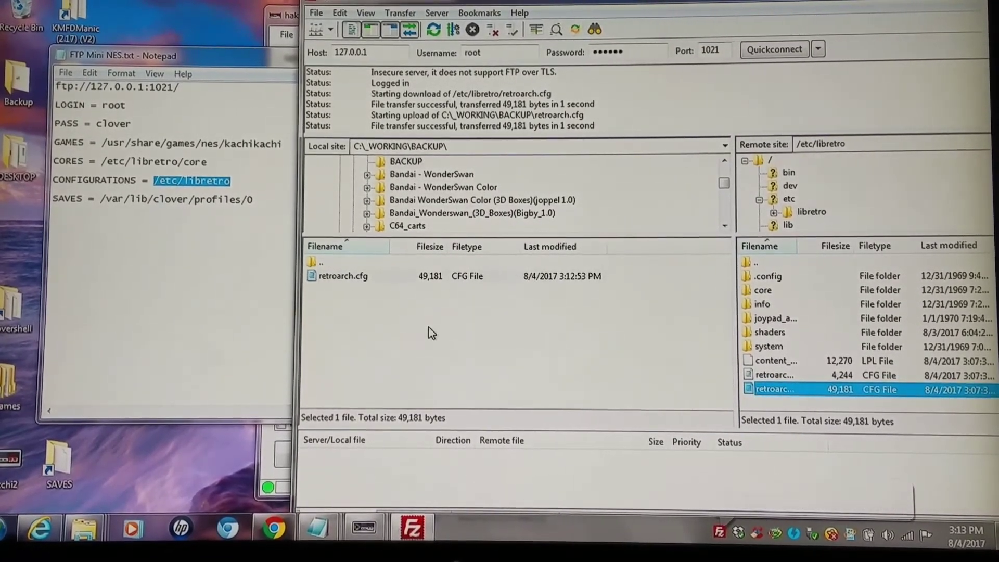
{"action": "mouse_move", "coordinate": [379, 334]}
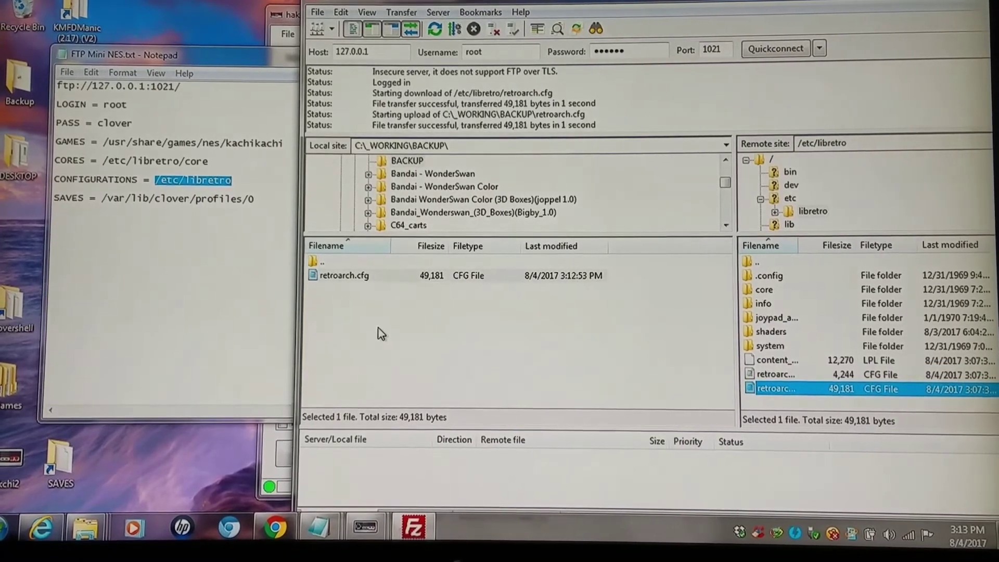
{"action": "mouse_move", "coordinate": [423, 344]}
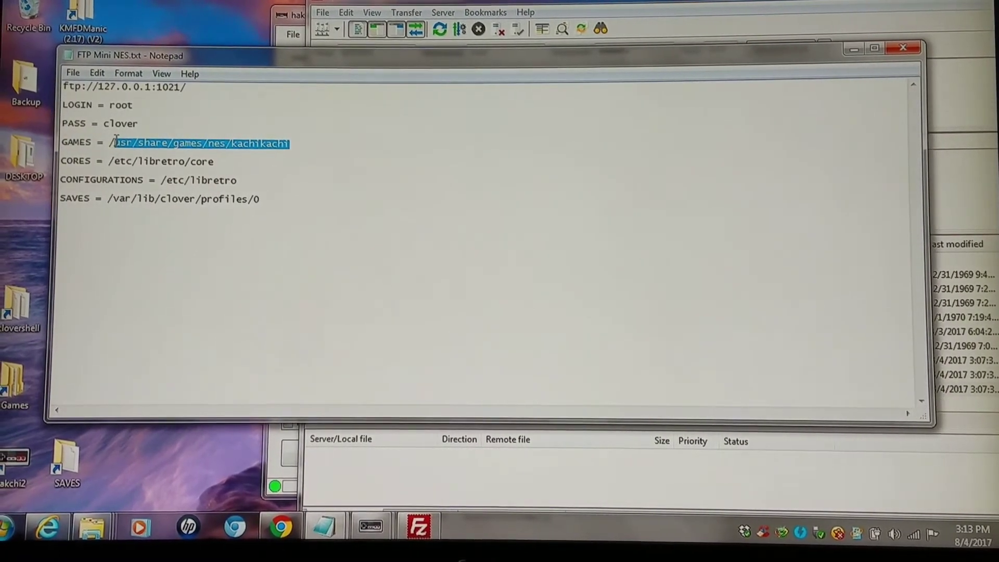
- Open /usr/share/games/nes/kachikachi and scroll through its CLV game folders
{"action": "right_click", "coordinate": [197, 142]}
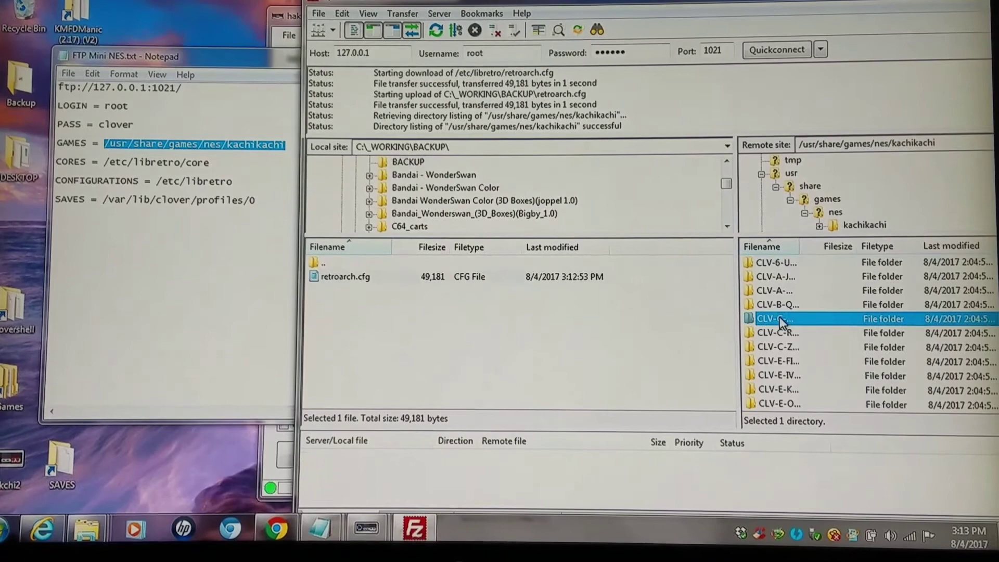
{"action": "scroll", "scroll_direction": "down", "scroll_amount": 3}
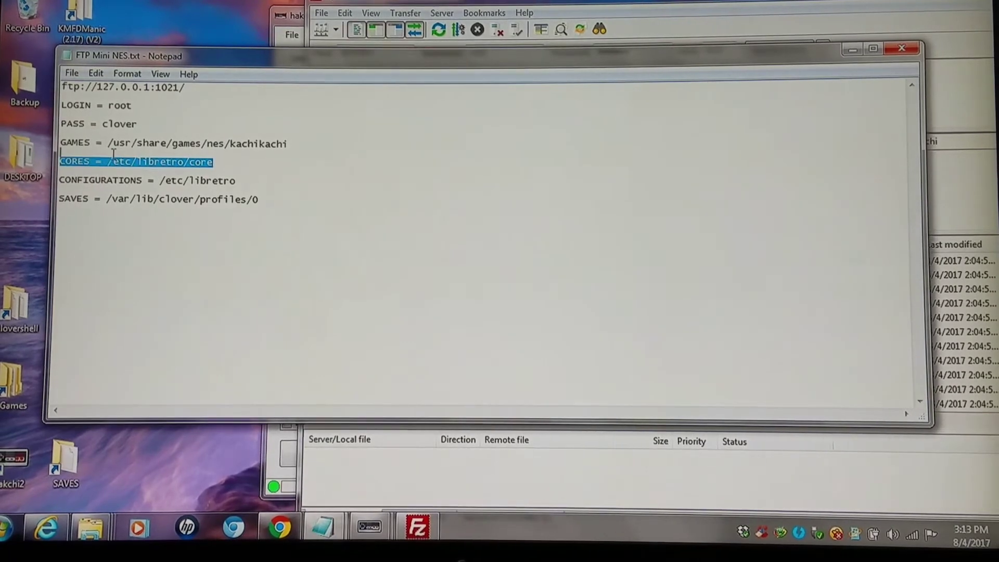
- Copy the CORES path from the notes into Remote site to open /etc/libretro/core
{"action": "left_click", "coordinate": [95, 153]}
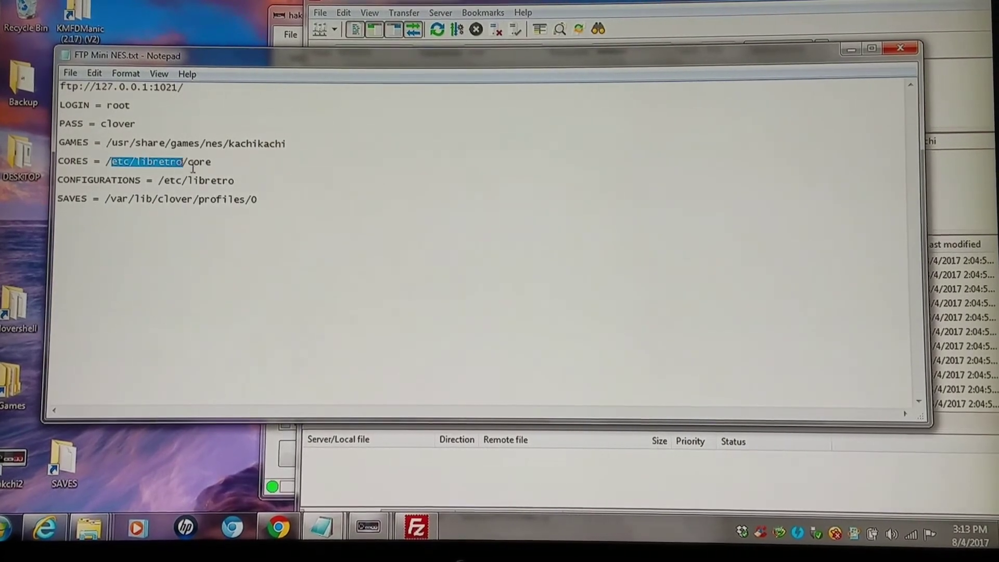
{"action": "right_click", "coordinate": [159, 162]}
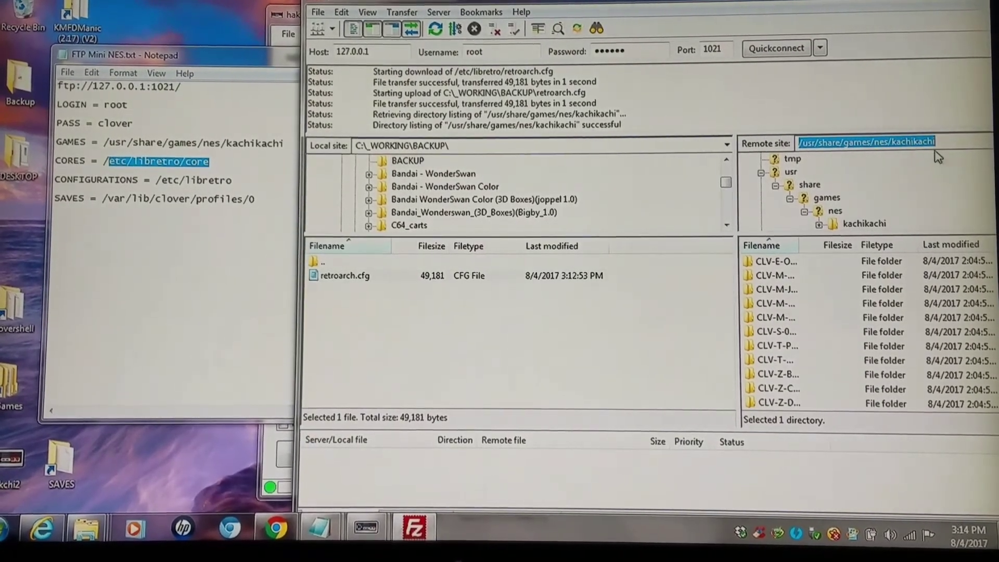
{"action": "left_click", "coordinate": [866, 144]}
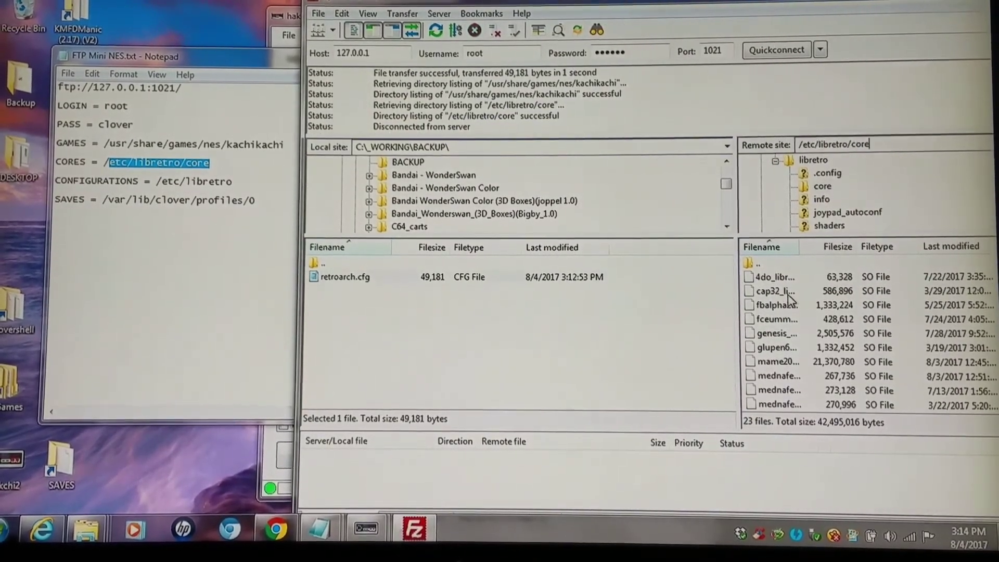
- Look through the core files, selecting fbalpha, glupen, the 428,612-byte core and the large mame core
{"action": "left_click", "coordinate": [774, 276]}
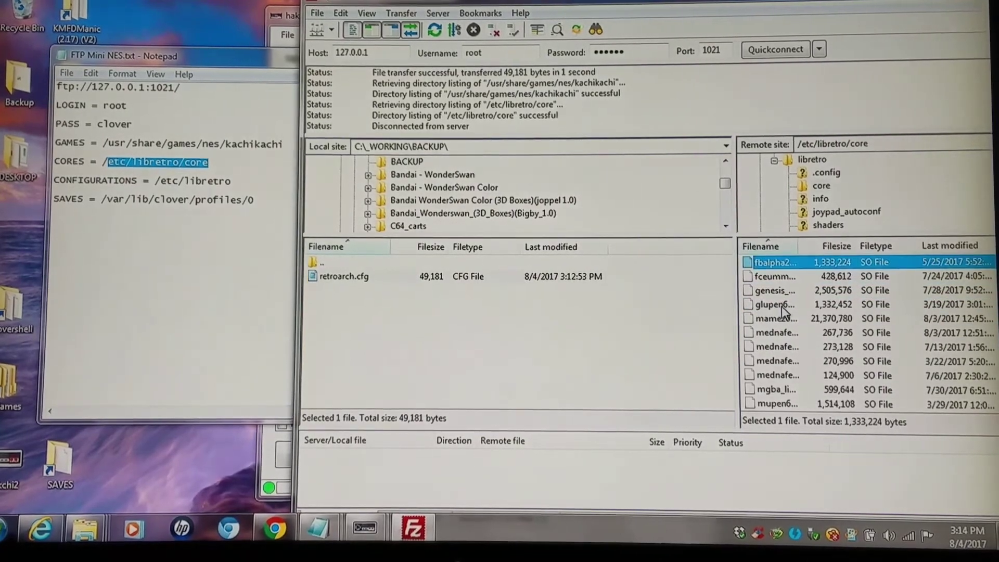
{"action": "left_click", "coordinate": [771, 304]}
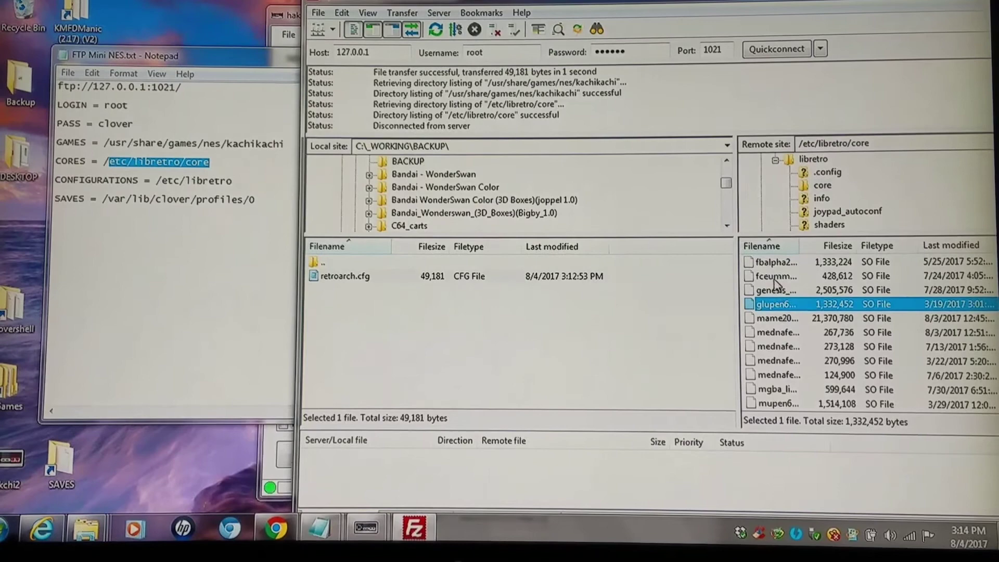
{"action": "left_click", "coordinate": [778, 274]}
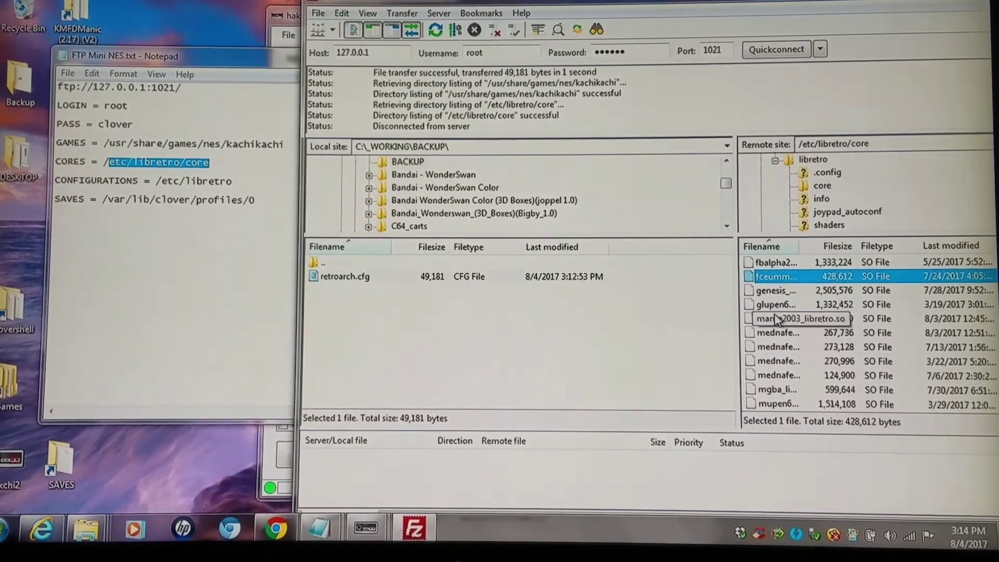
{"action": "left_click", "coordinate": [796, 319]}
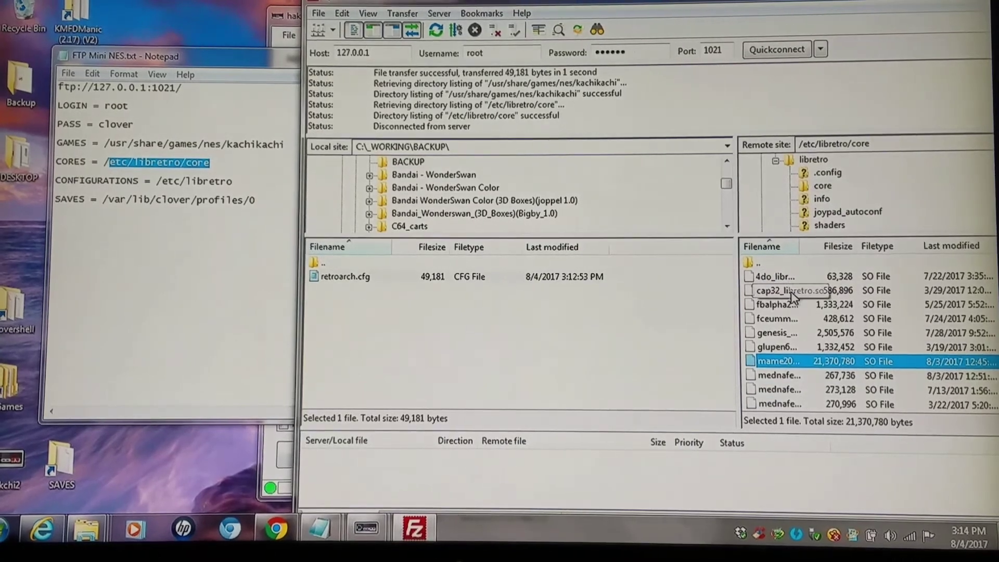
{"action": "scroll", "scroll_direction": "down", "scroll_amount": 3}
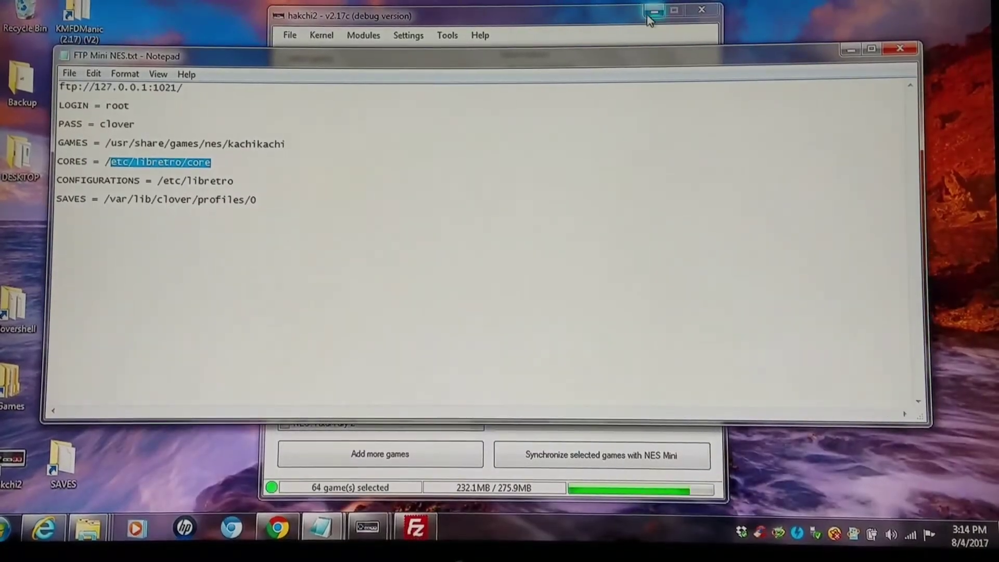
- Minimize hakchi2 and browse into HMOD_Save_Versions in the V2.5 Cores(8-3-17) folder
{"action": "left_click", "coordinate": [899, 49]}
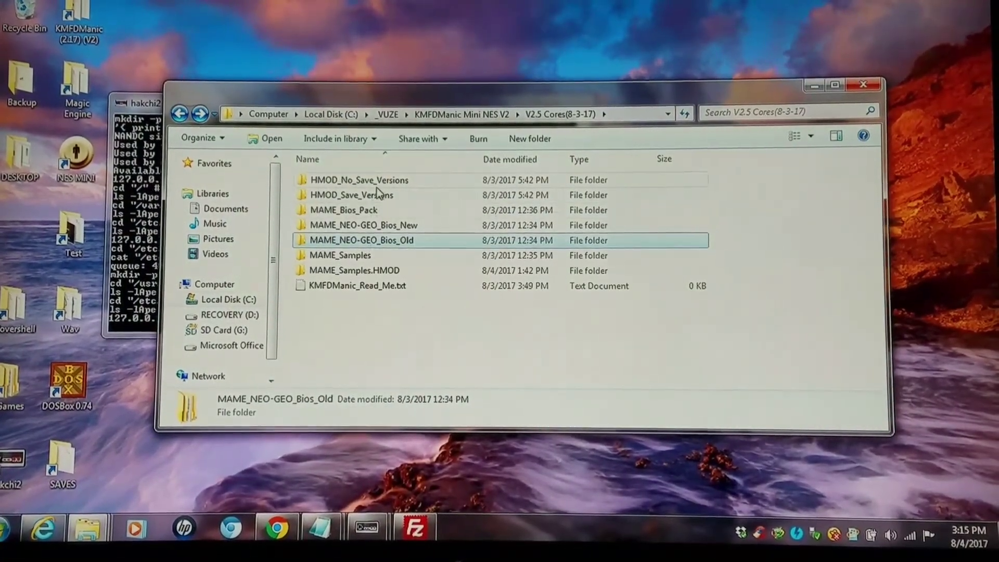
{"action": "mouse_move", "coordinate": [351, 194]}
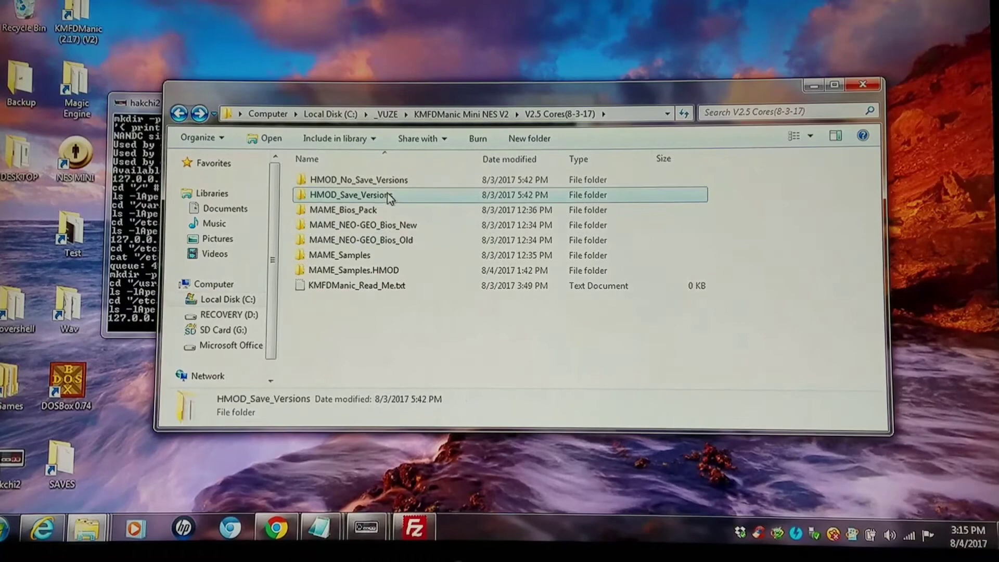
{"action": "double_click", "coordinate": [351, 195]}
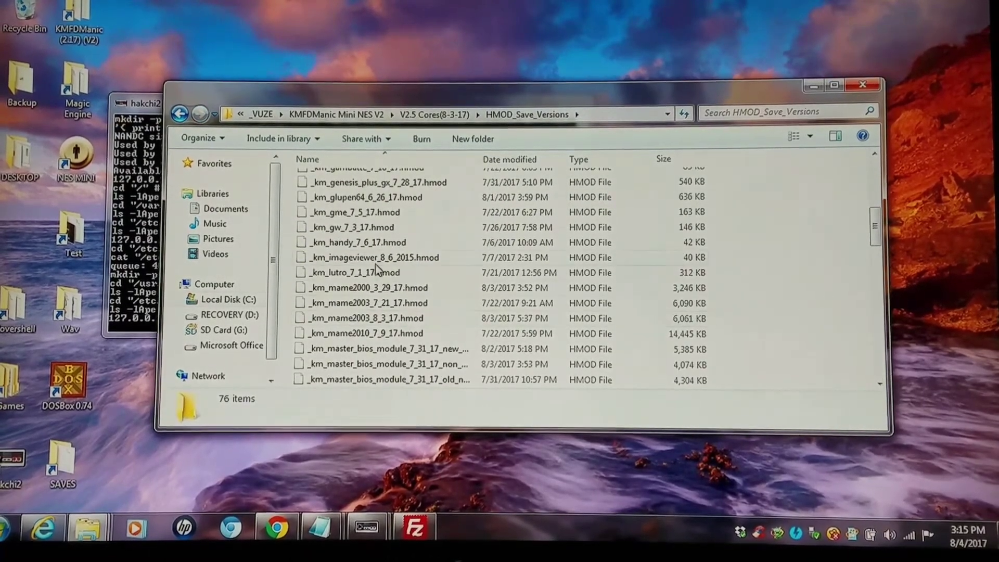
{"action": "left_click", "coordinate": [365, 205]}
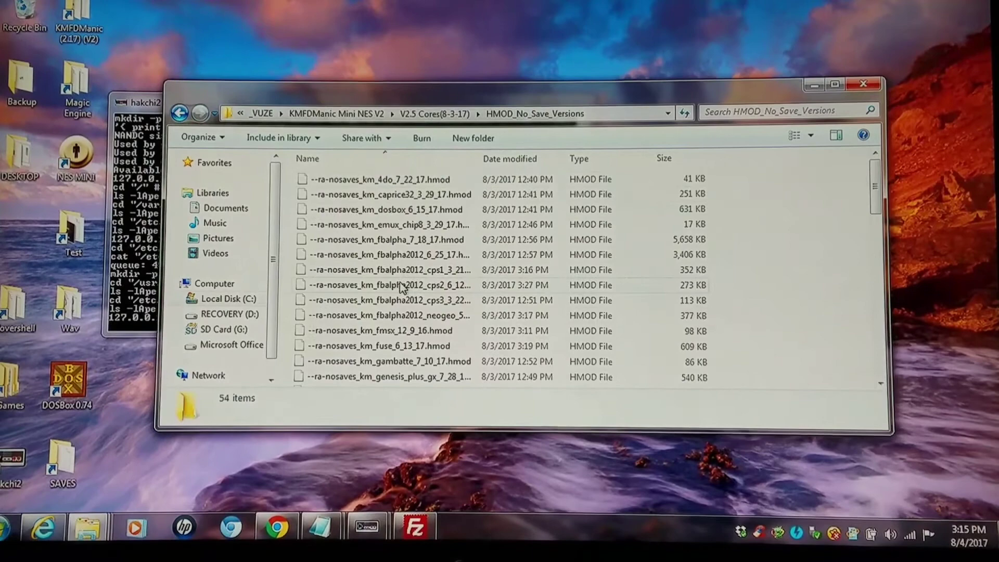
- Browse the 54 no-save .hmod files, then go back to V2.5 Cores(8-3-17)
{"action": "left_click", "coordinate": [402, 303]}
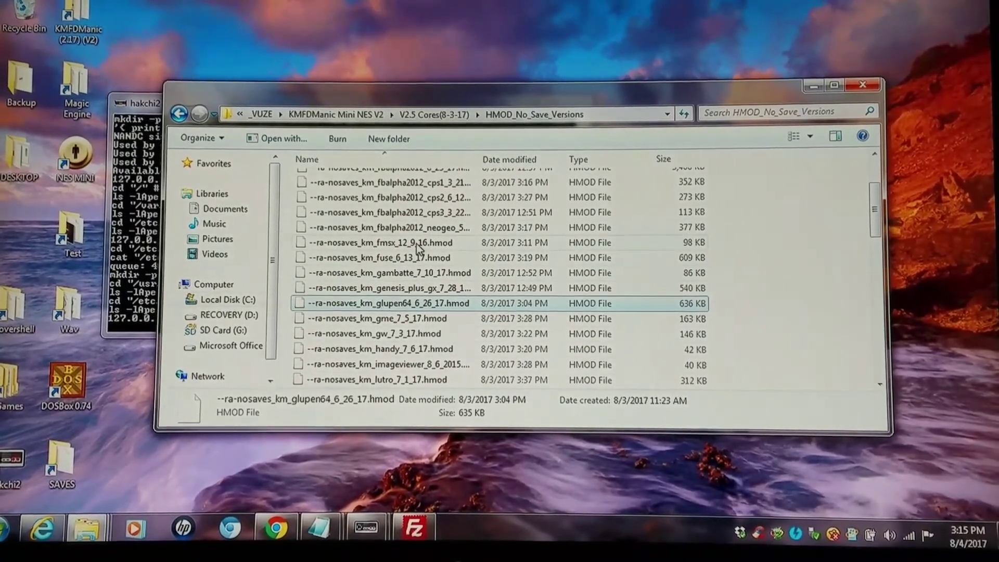
{"action": "scroll", "scroll_direction": "down", "scroll_amount": 3}
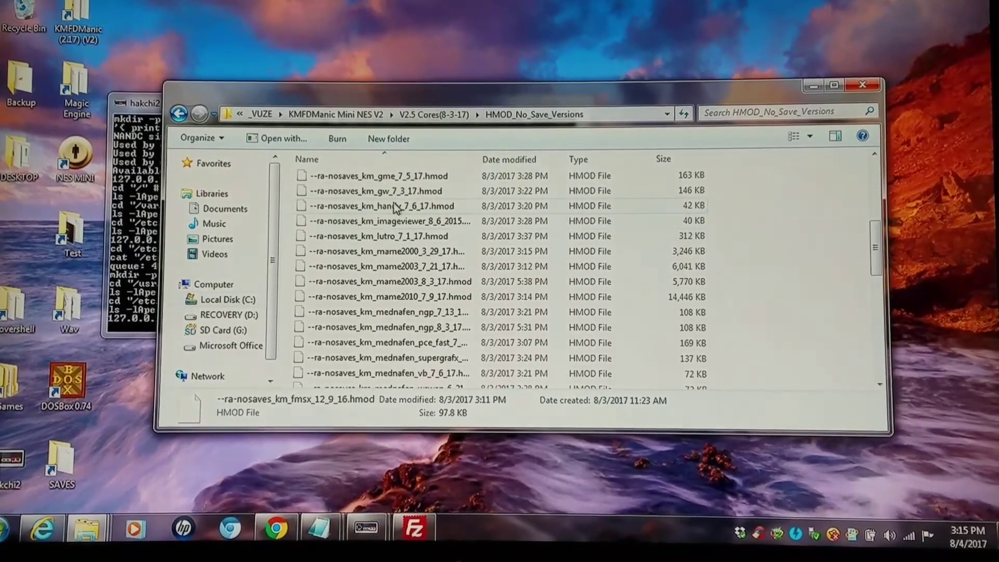
{"action": "left_click", "coordinate": [387, 281]}
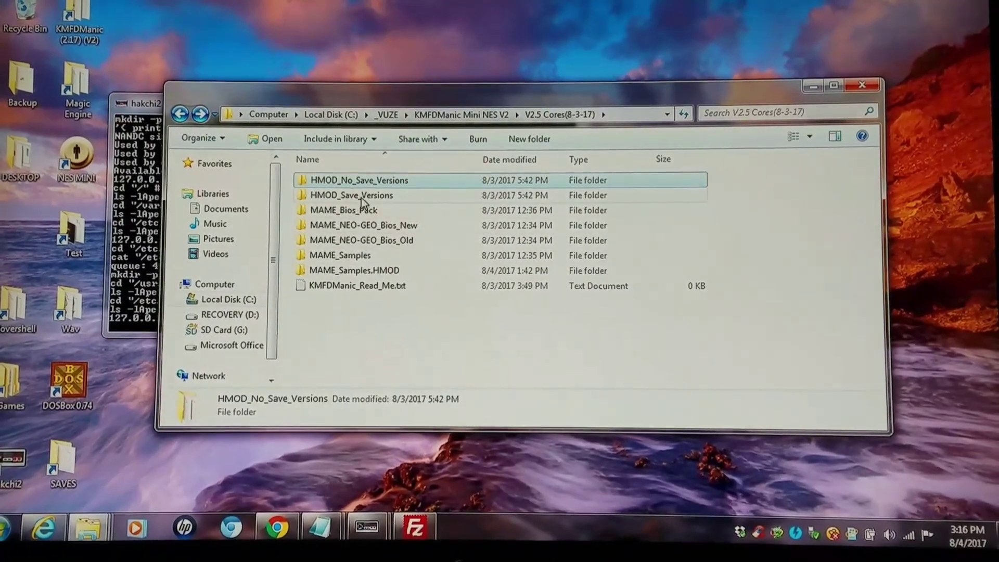
- Reopen HMOD_Save_Versions and scroll through its 76 save-enabled hmod files
{"action": "double_click", "coordinate": [352, 195]}
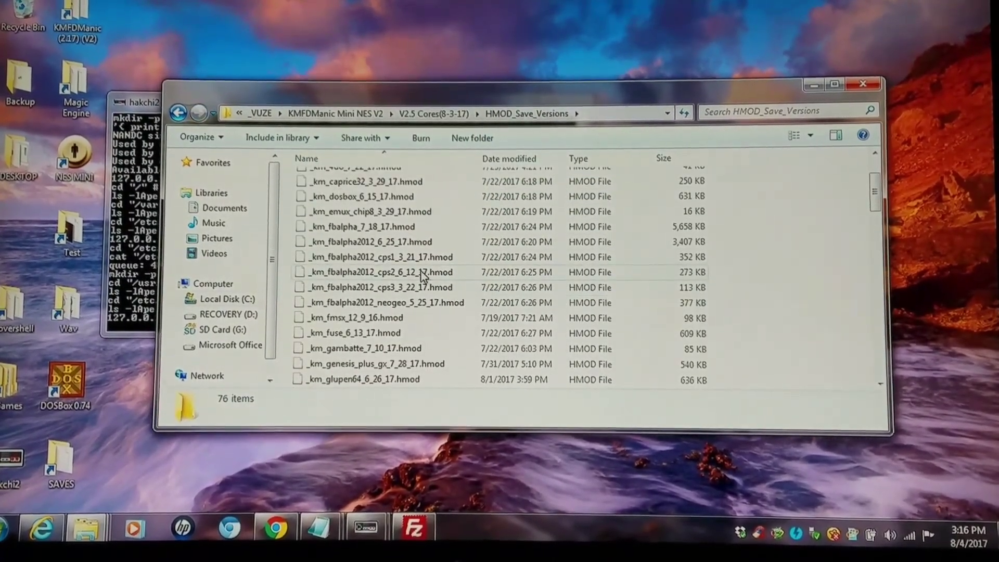
{"action": "scroll", "scroll_direction": "down", "scroll_amount": 3}
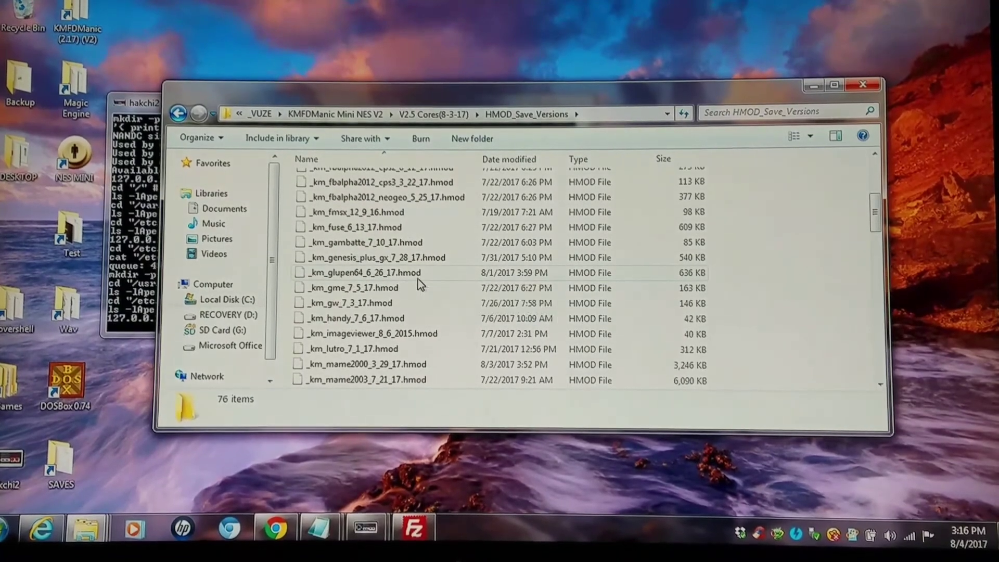
{"action": "mouse_move", "coordinate": [418, 273]}
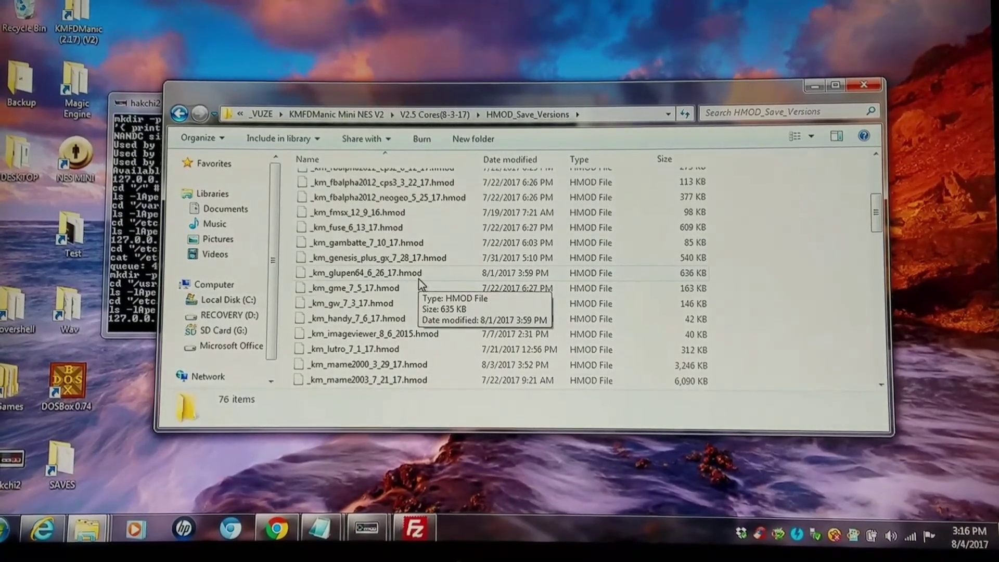
{"action": "scroll", "scroll_direction": "down", "scroll_amount": 3}
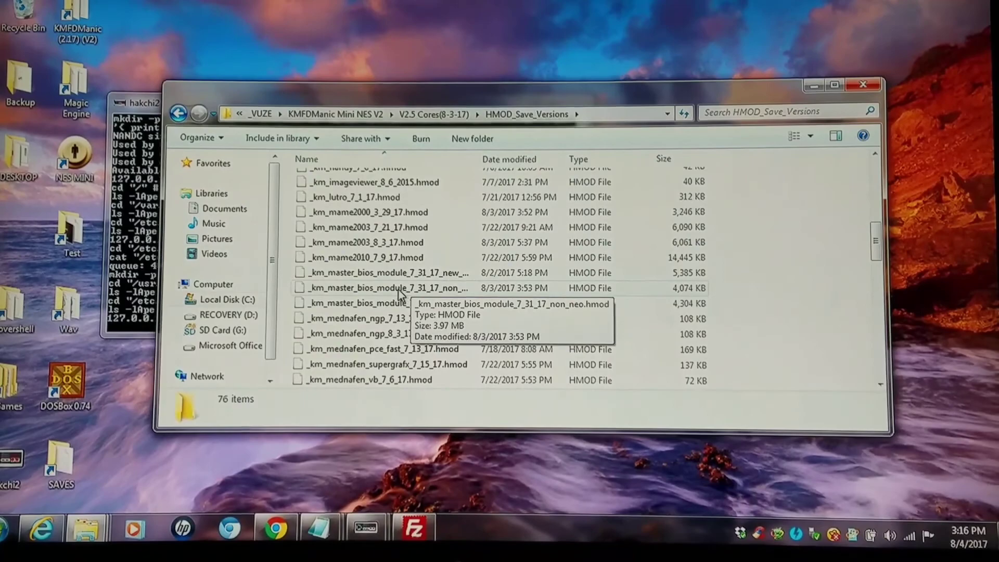